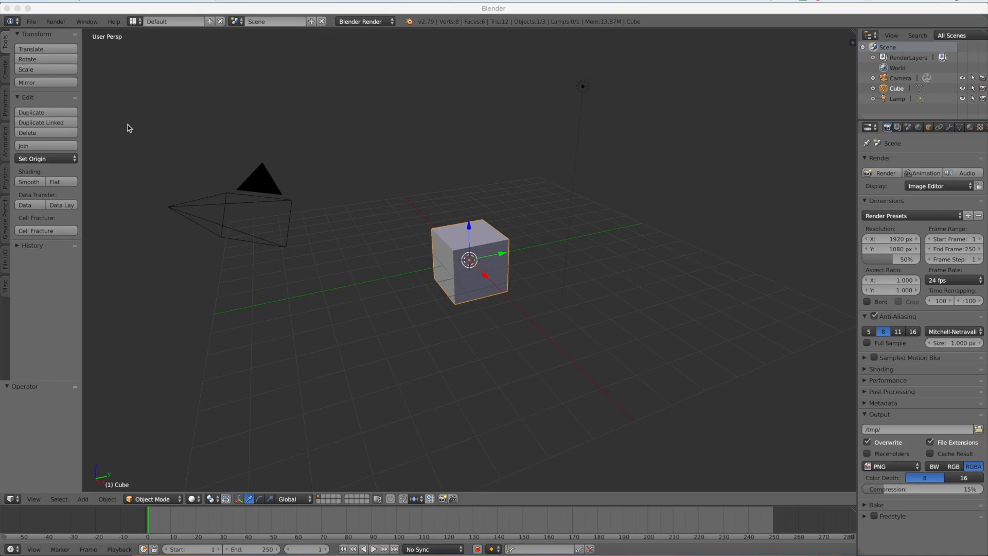
- Open the File > Import menu to browse formats such as Skeleton Mesh (.psk)
{"action": "left_click", "coordinate": [30, 20]}
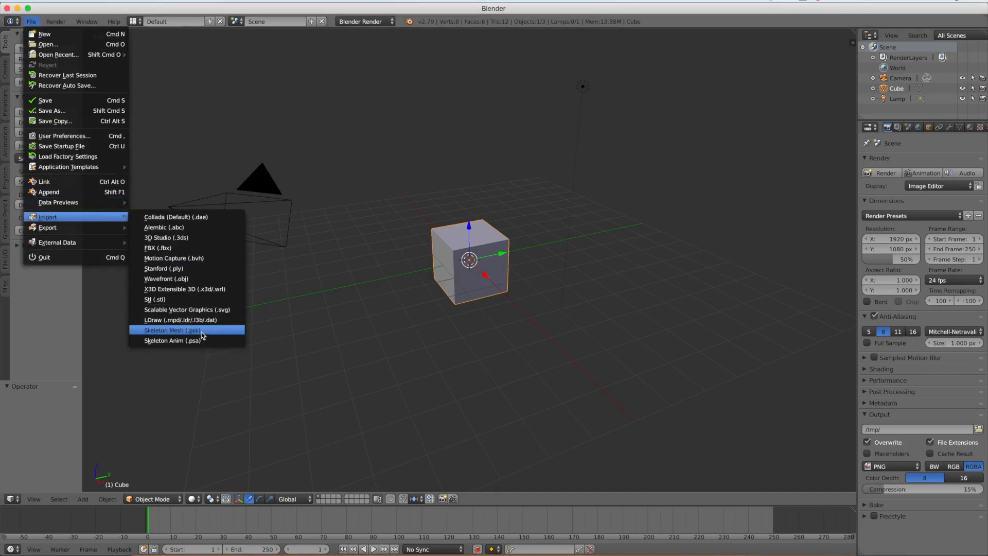
- Pick Skeleton Mesh (.psk), then browse Desktop/UmodelExport/Characters/Player/Female to F_Med_Soldier_01.psk
{"action": "left_click", "coordinate": [170, 331]}
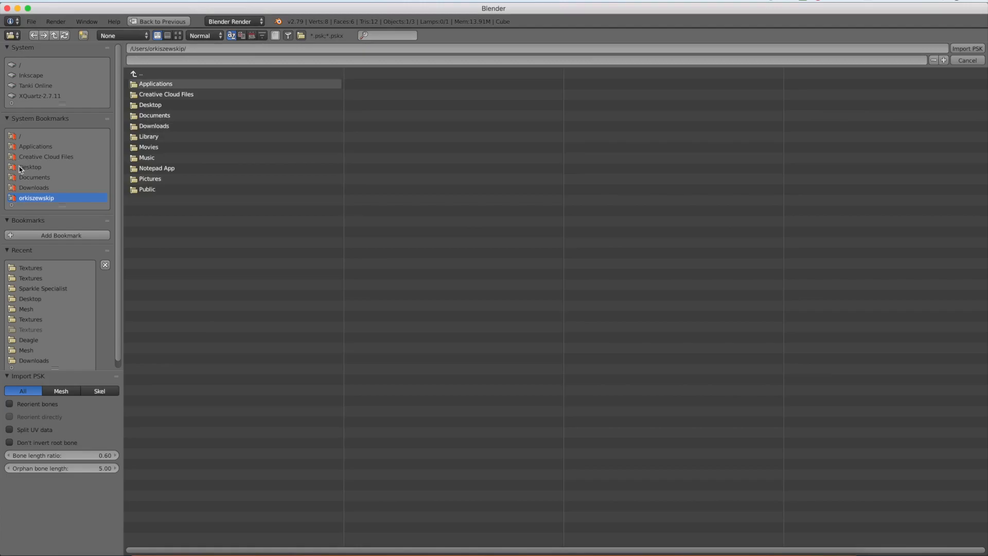
{"action": "left_click", "coordinate": [30, 167]}
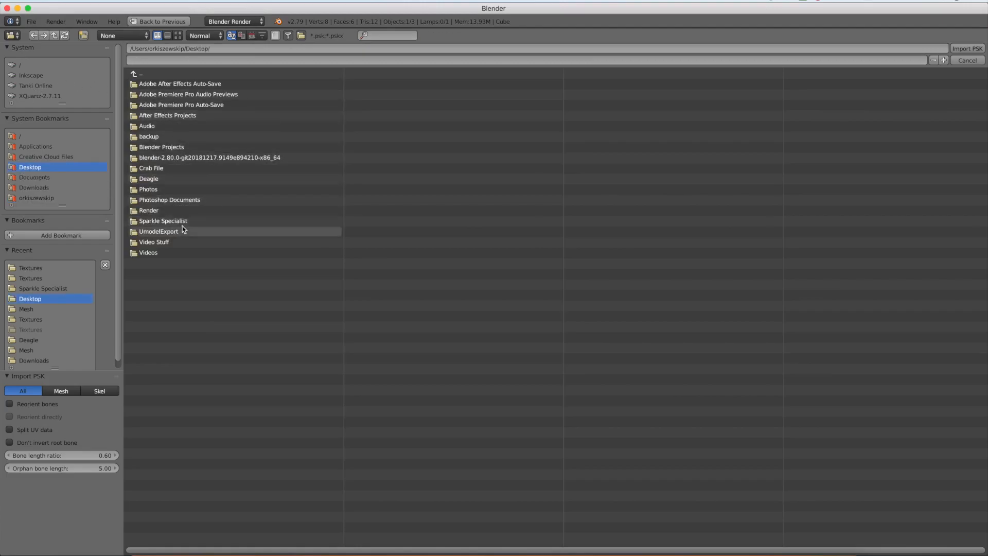
{"action": "double_click", "coordinate": [158, 231]}
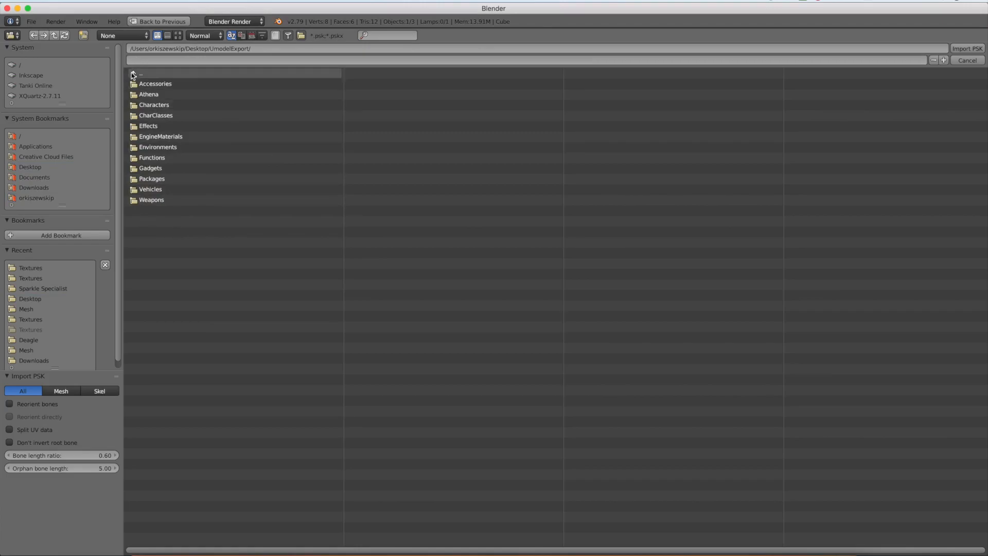
{"action": "double_click", "coordinate": [154, 105]}
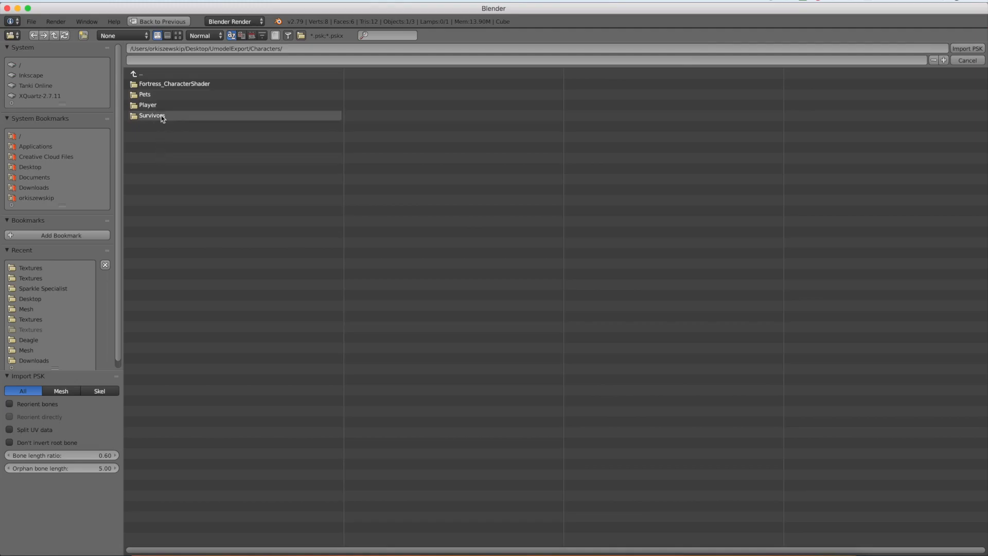
{"action": "double_click", "coordinate": [145, 94]}
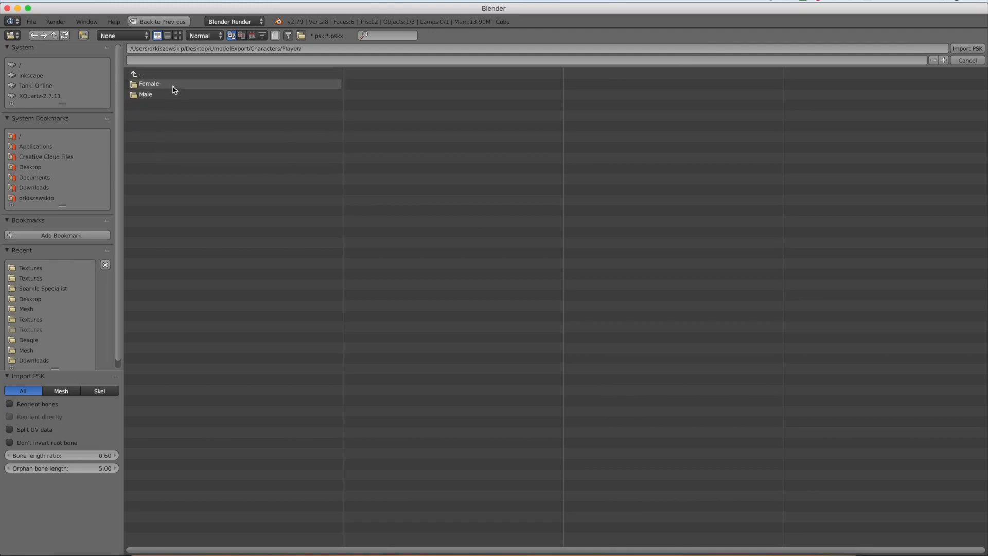
{"action": "double_click", "coordinate": [148, 83]}
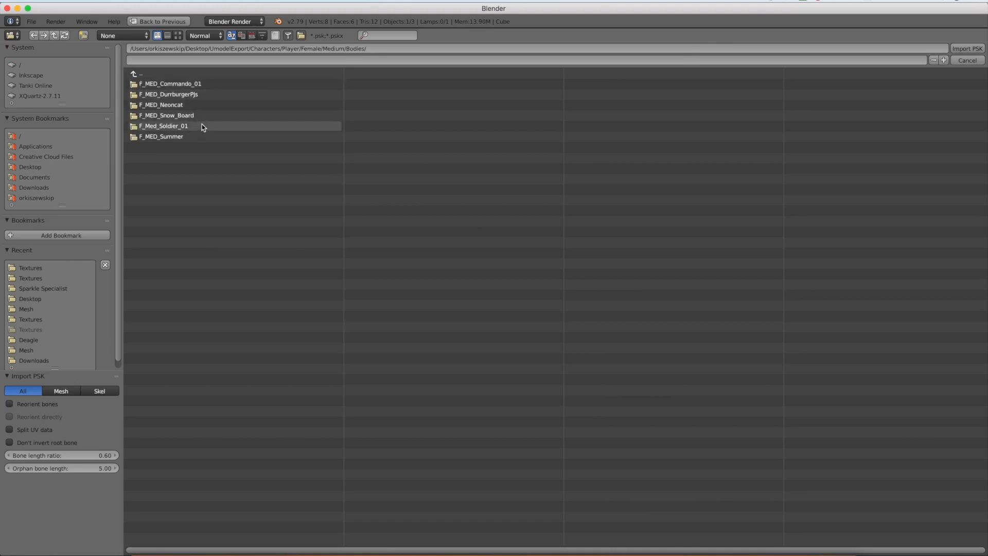
{"action": "double_click", "coordinate": [162, 125]}
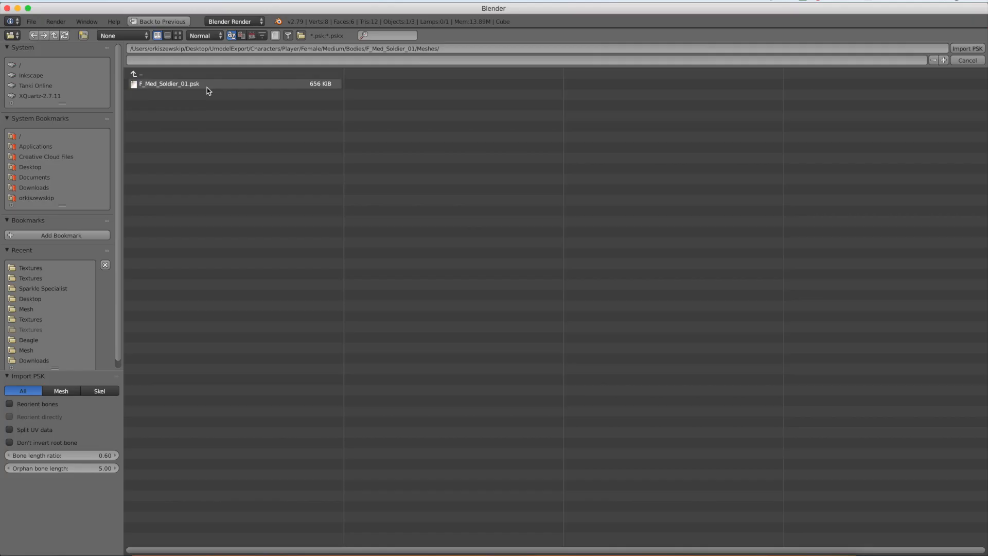
{"action": "left_click", "coordinate": [967, 48]}
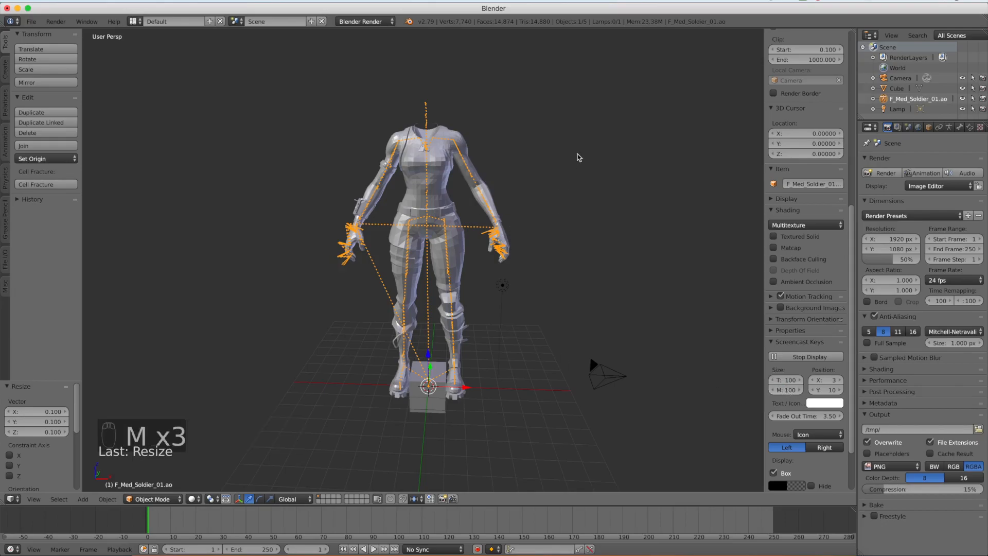
- Begin deleting the imported F_Med_Soldier_01 character
{"action": "key", "text": "n"}
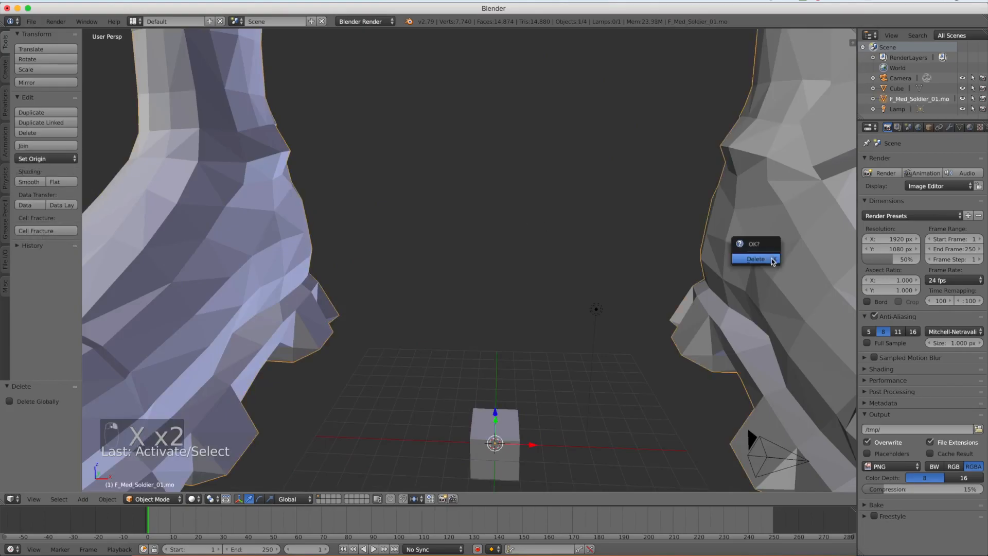
- Delete the character, then re-import F_Med_Soldier_01 with Reorient bones enabled at 0.1 scale
{"action": "left_click", "coordinate": [755, 259]}
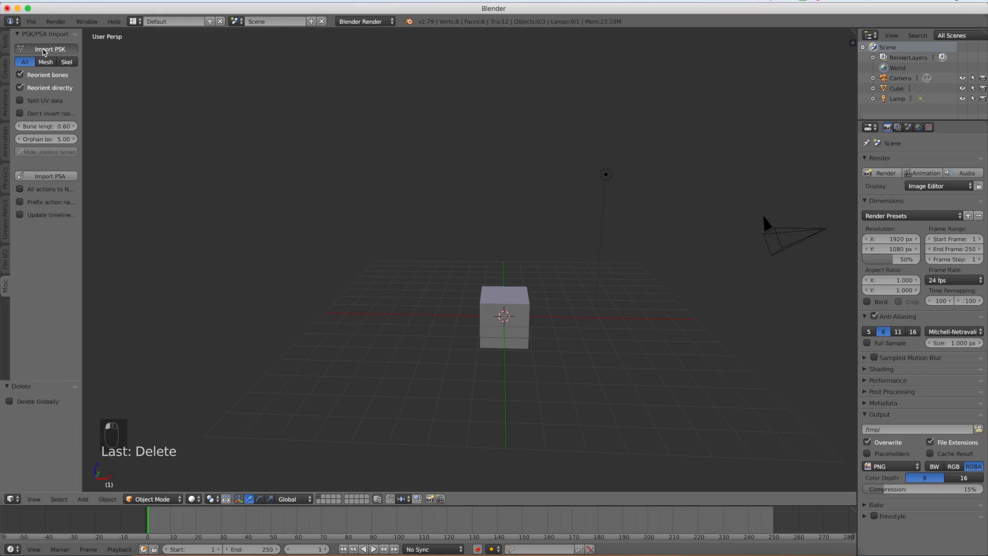
{"action": "left_click", "coordinate": [50, 49]}
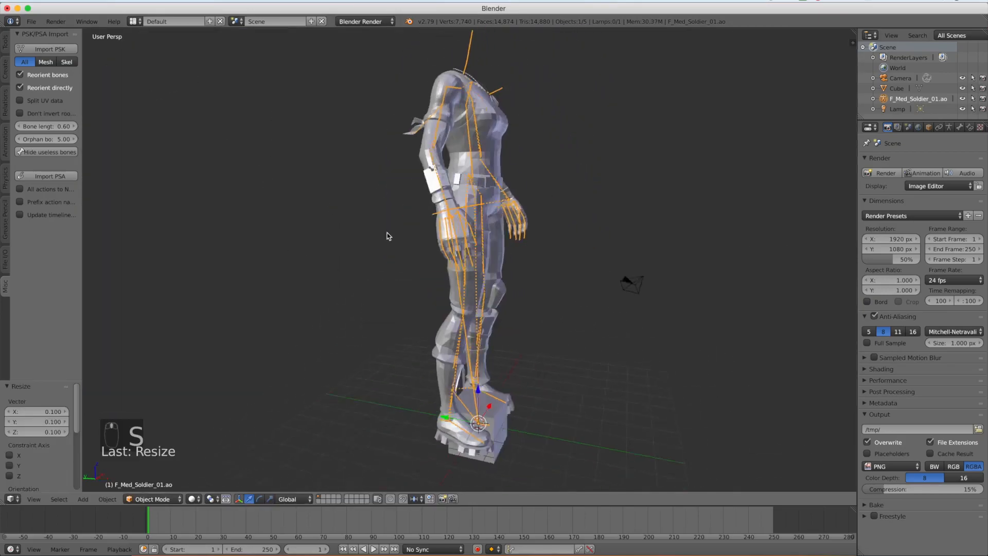
{"action": "left_click_drag", "start_coordinate": [387, 236], "coordinate": [500, 297]}
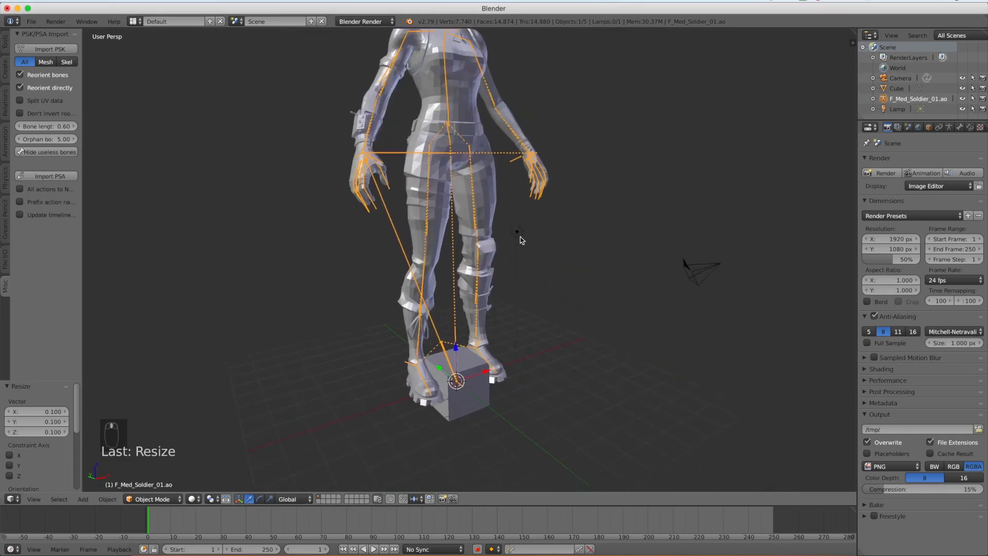
- Delete the default cube and switch the render engine to Cycles Render
{"action": "key", "text": "x"}
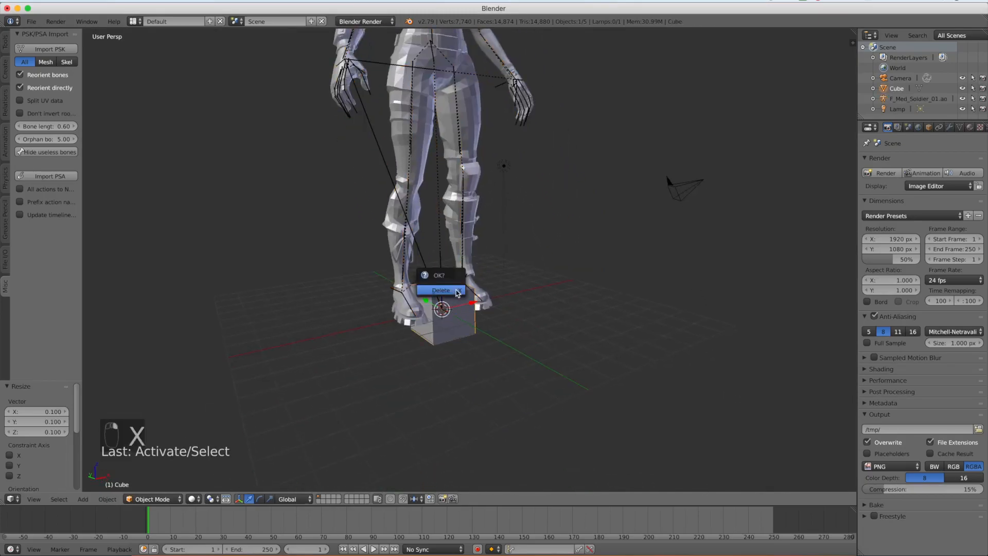
{"action": "left_click", "coordinate": [438, 289]}
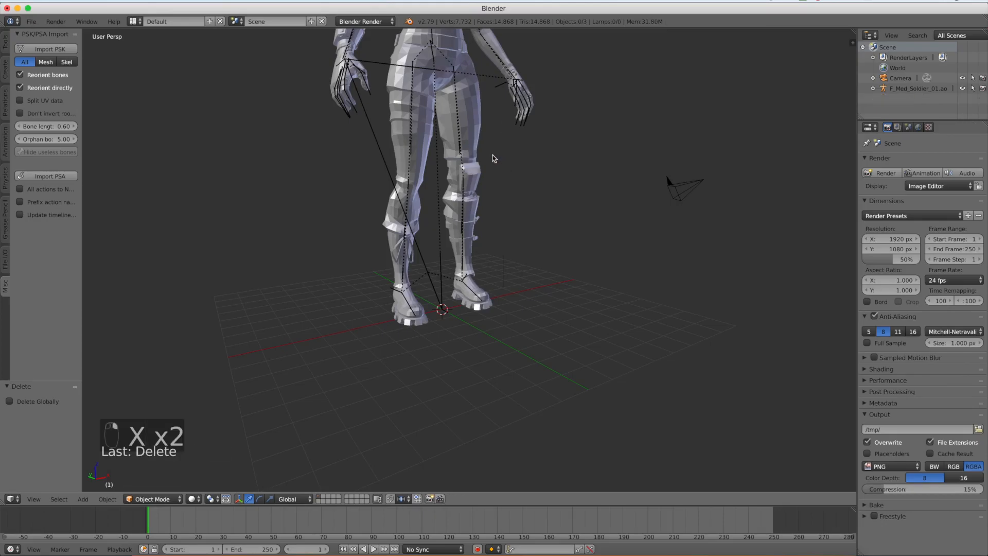
{"action": "left_click", "coordinate": [364, 21]}
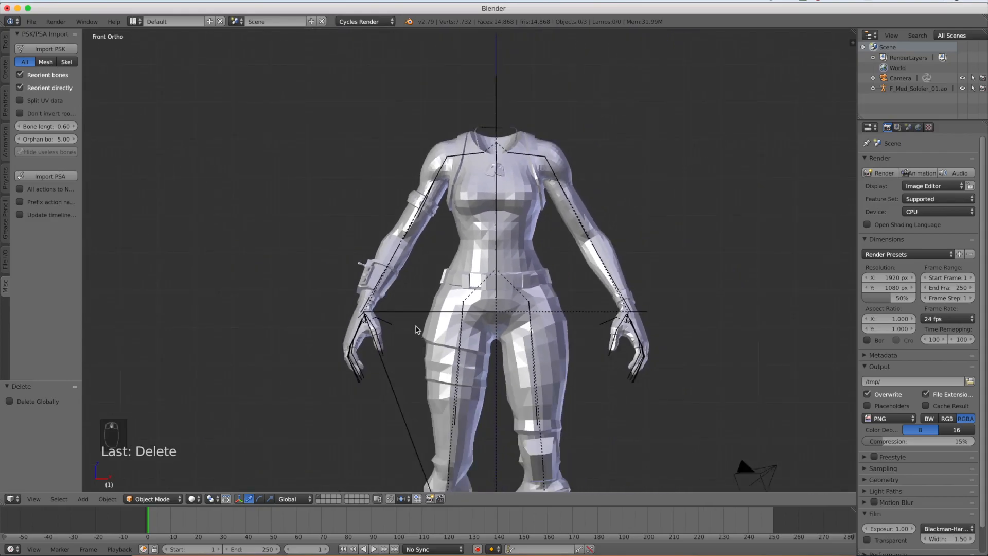
- Enter the armature's Edit and Pose Modes to rotate bones, and toggle rendered preview
{"action": "key", "text": "ctrl+k"}
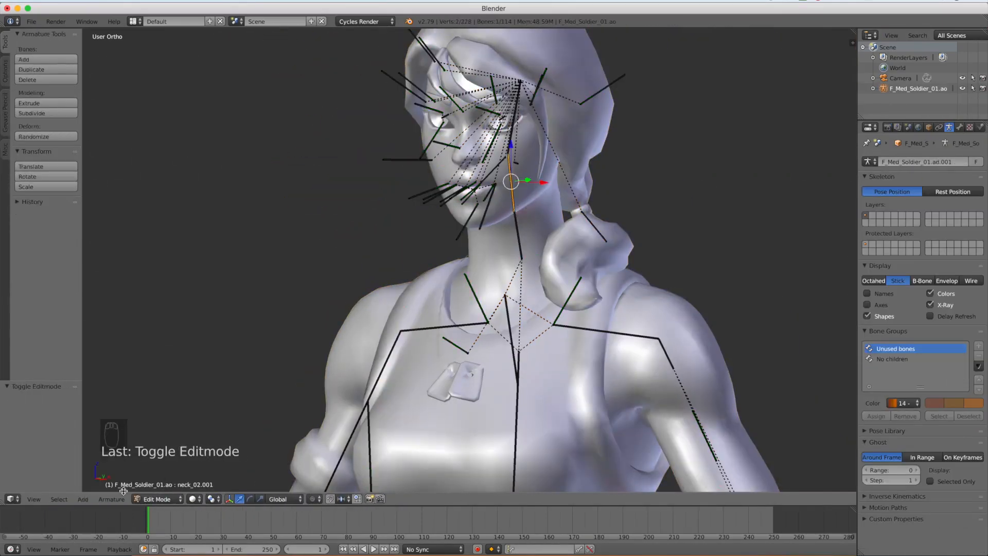
{"action": "key", "text": "x"}
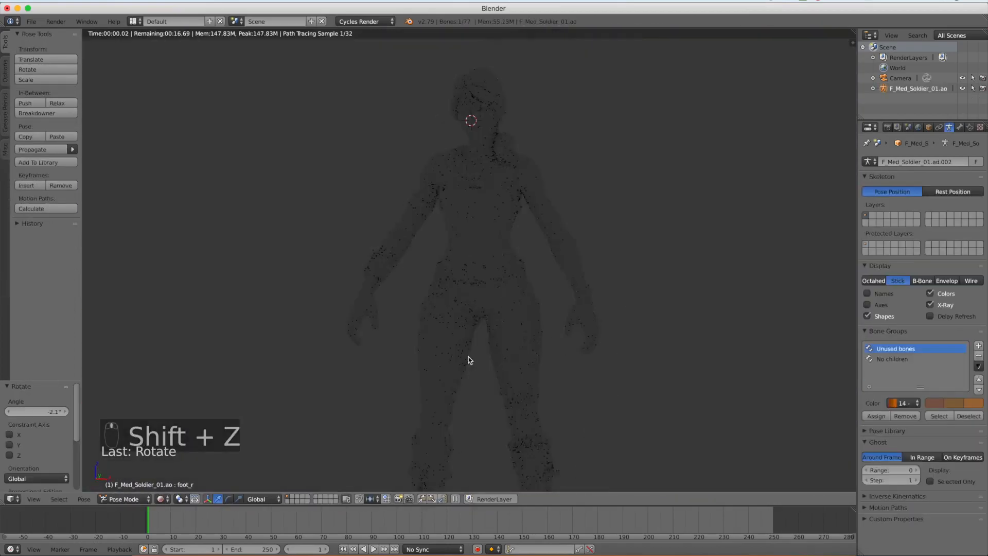
{"action": "key", "text": "KP_7"}
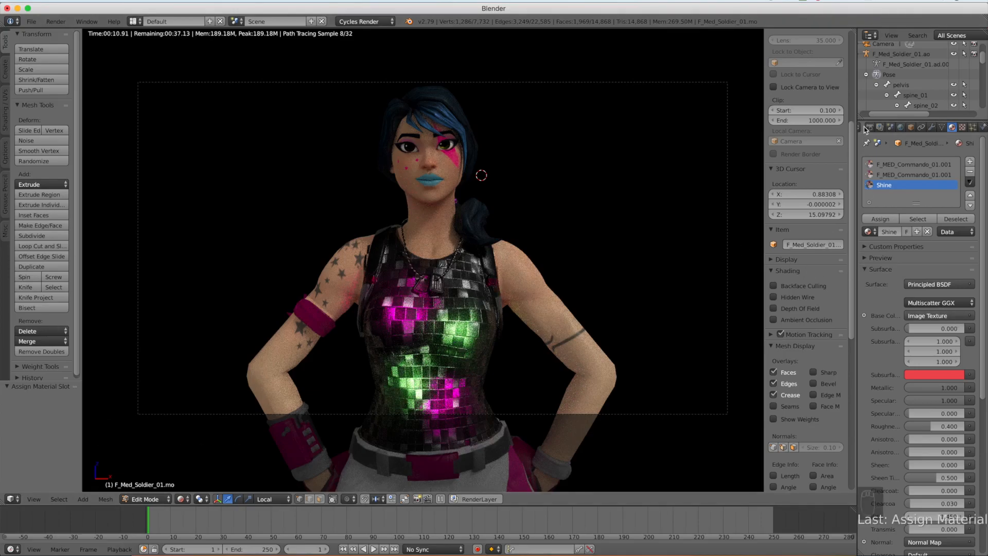
- Show the scene's Render properties to choose the output path
{"action": "left_click", "coordinate": [869, 127]}
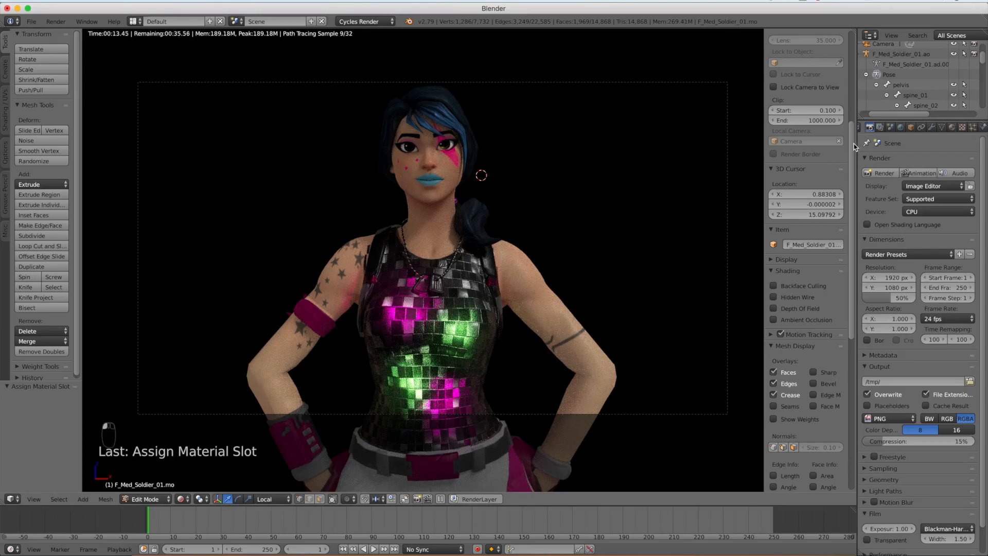
{"action": "key", "text": "n"}
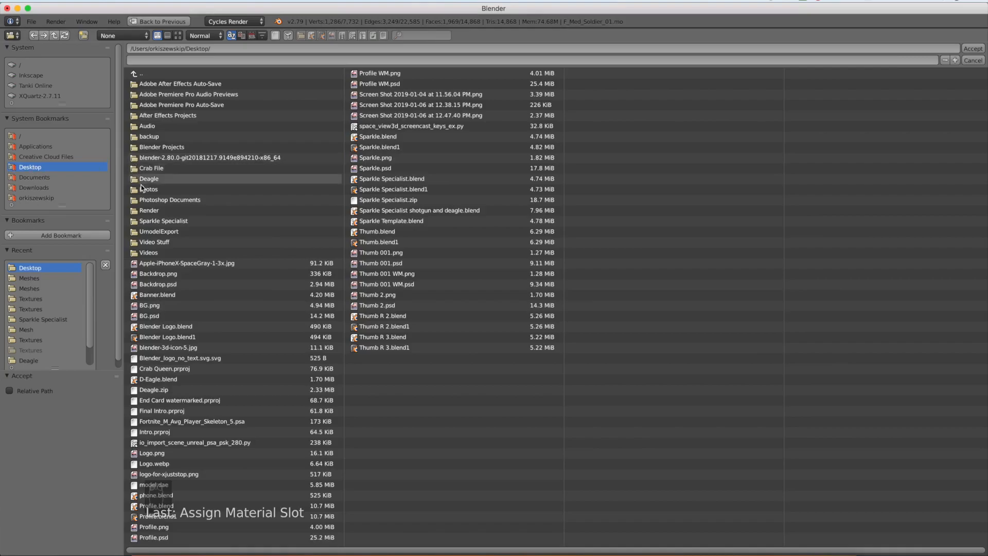
{"action": "mouse_move", "coordinate": [196, 232]}
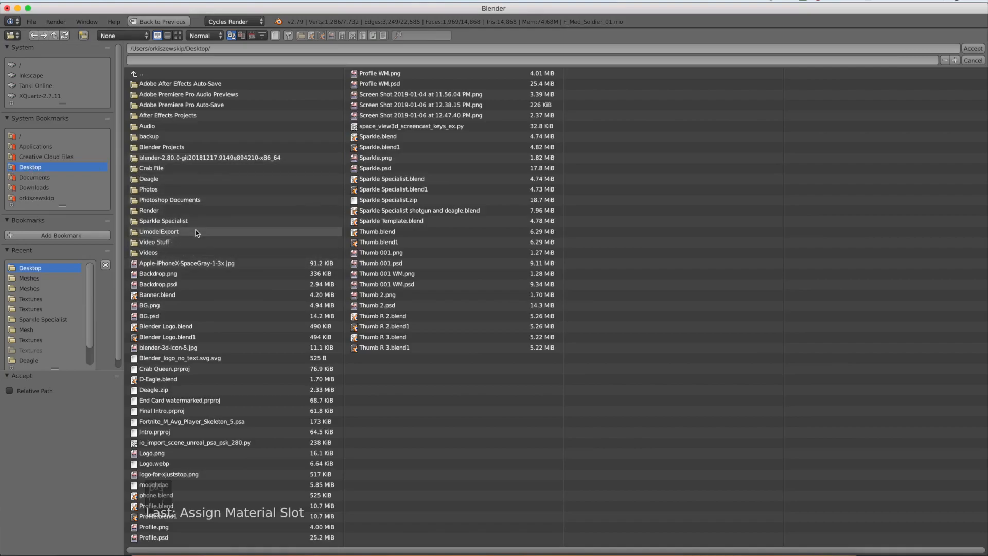
{"action": "mouse_move", "coordinate": [186, 94]}
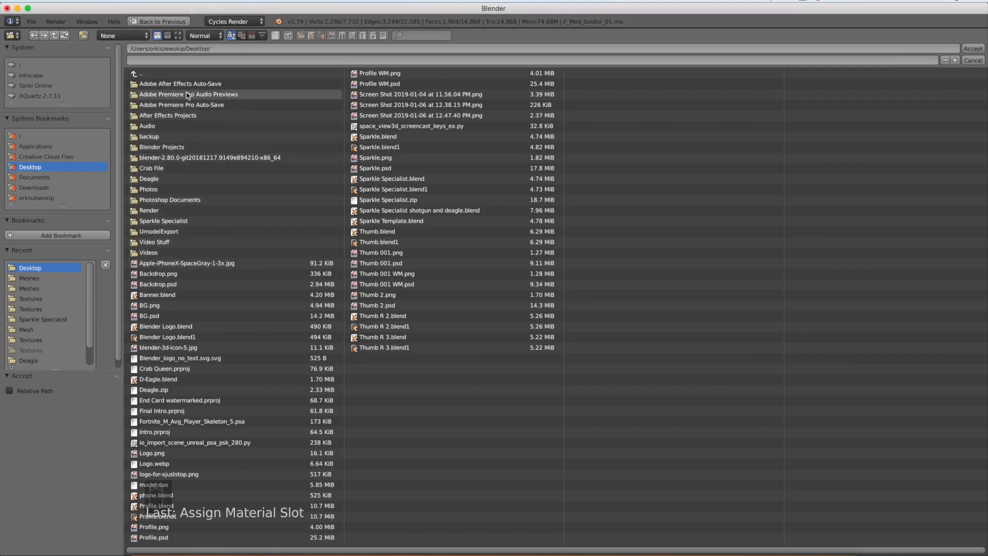
- Set the render output to the Desktop's Render folder and check the Desktop contents
{"action": "double_click", "coordinate": [149, 210]}
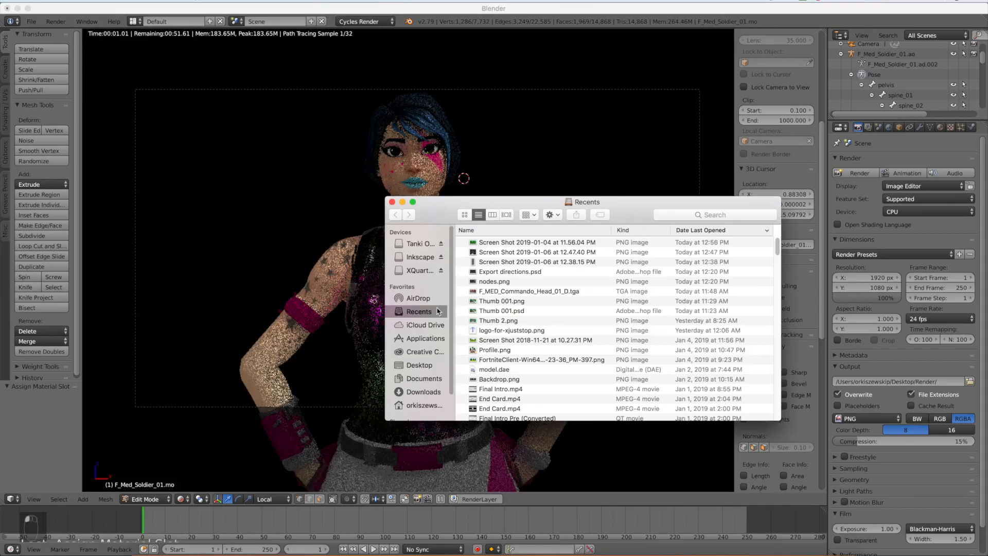
{"action": "left_click", "coordinate": [418, 365]}
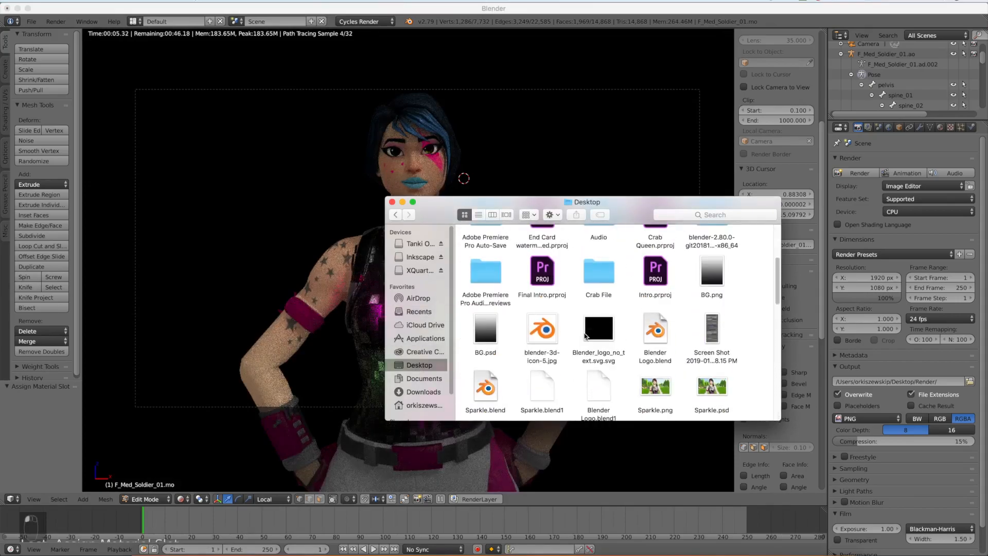
{"action": "scroll", "scroll_direction": "down", "scroll_amount": 3}
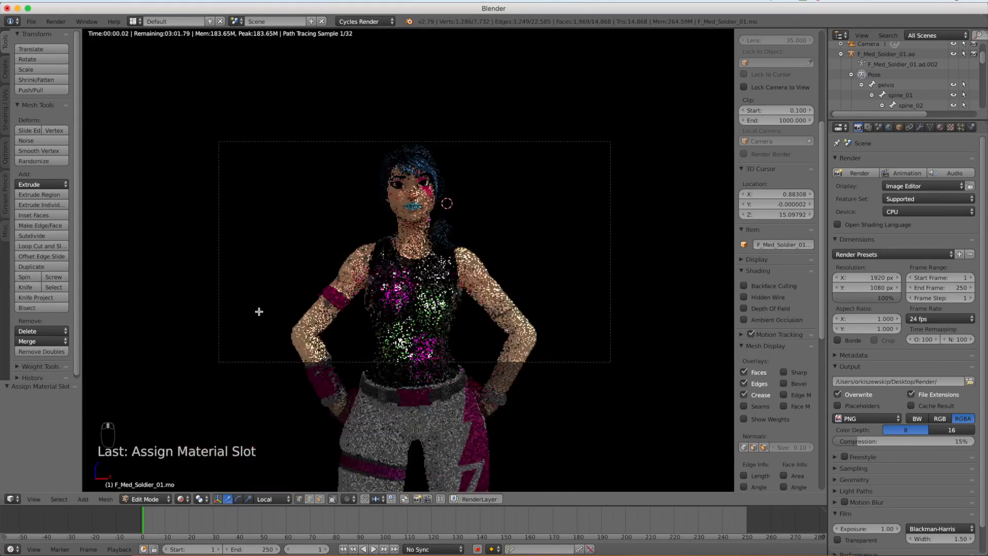
- Leave rendered preview, set PNG compression to 100%, and review Sampling, World and Render Layers
{"action": "key", "text": "shift+z"}
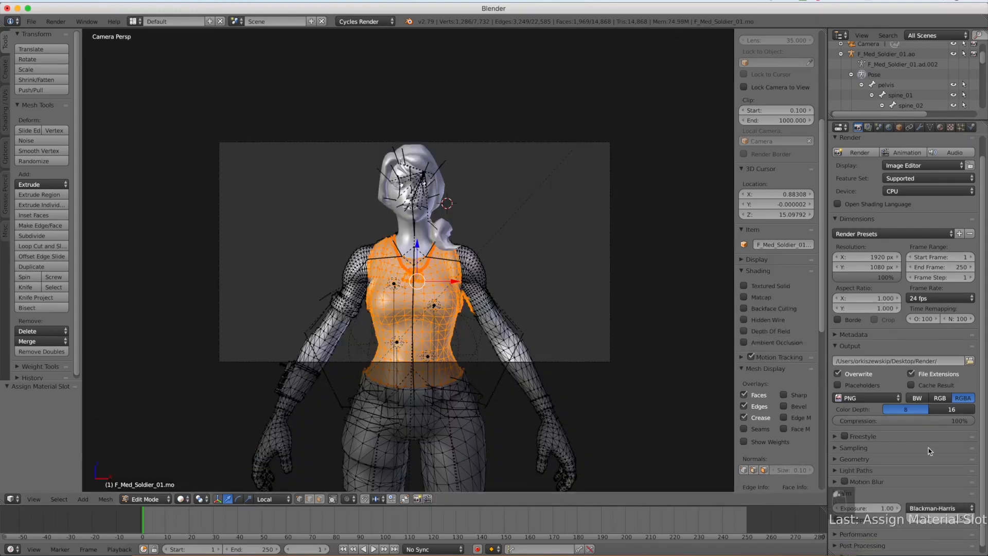
{"action": "left_click", "coordinate": [852, 447]}
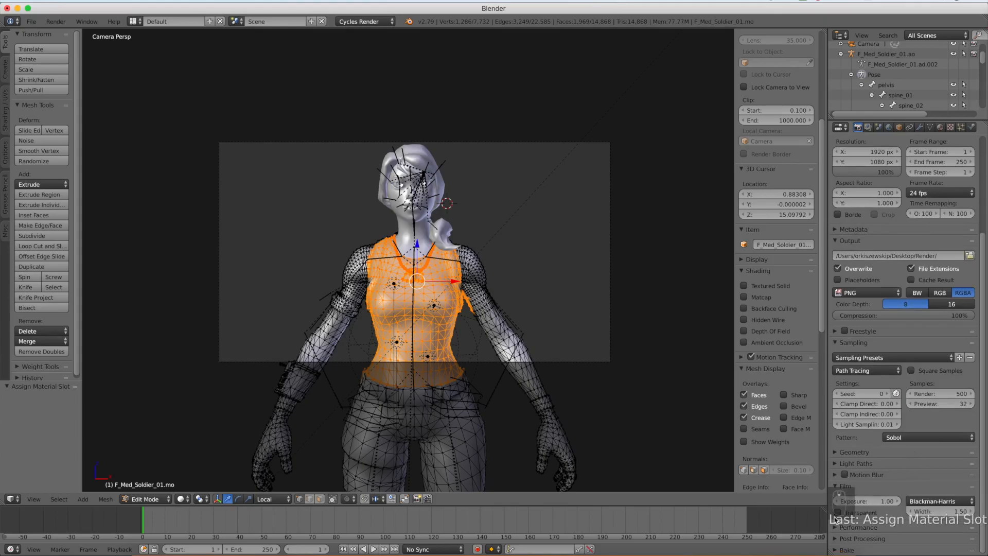
{"action": "left_click", "coordinate": [890, 128]}
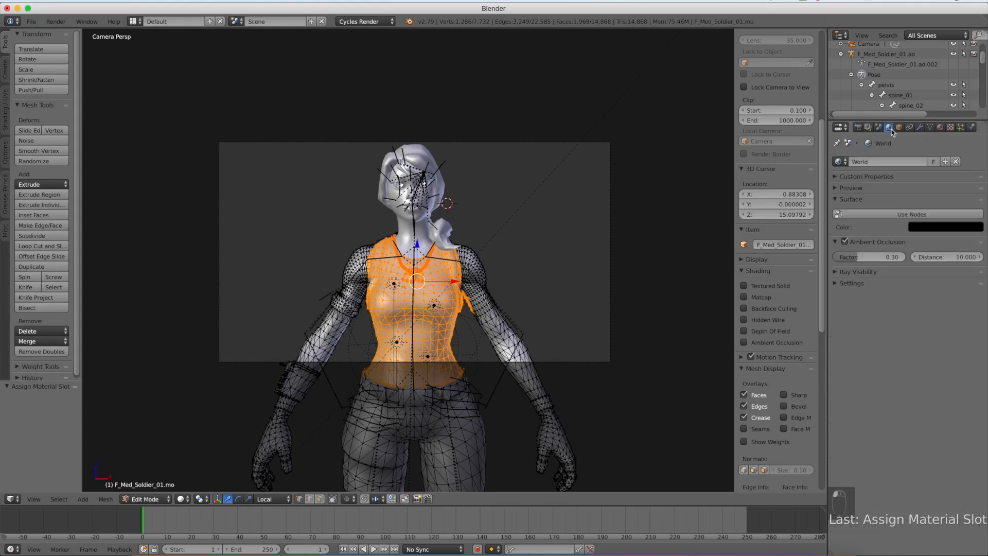
{"action": "left_click", "coordinate": [889, 128]}
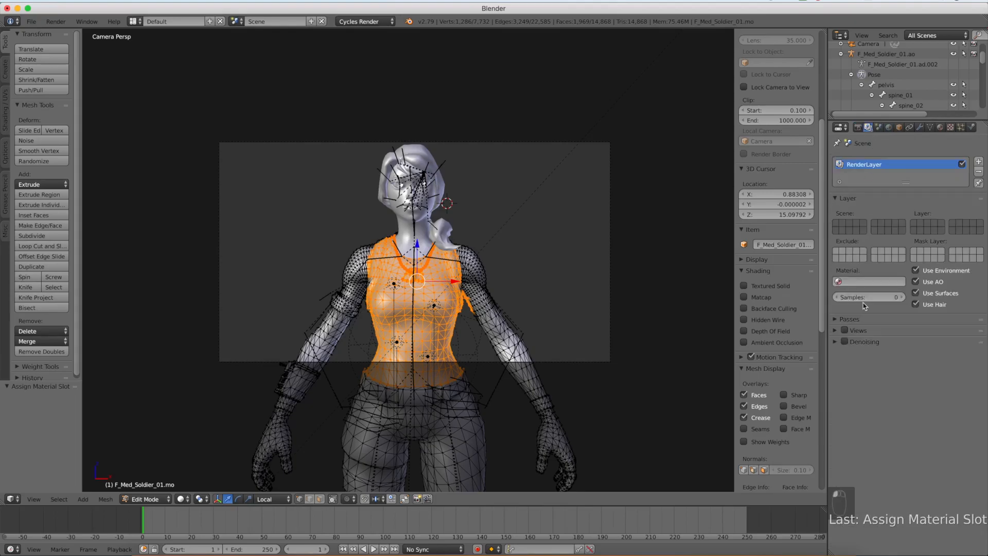
{"action": "left_click", "coordinate": [861, 340]}
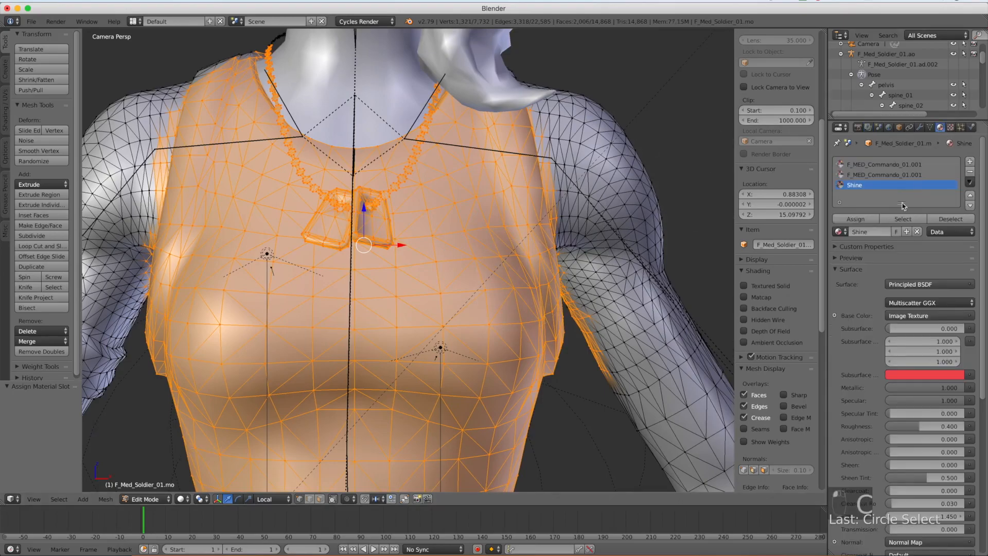
- Toggle Rendered shading to view the Shine material on the soldier's top
{"action": "key", "text": "shift+z"}
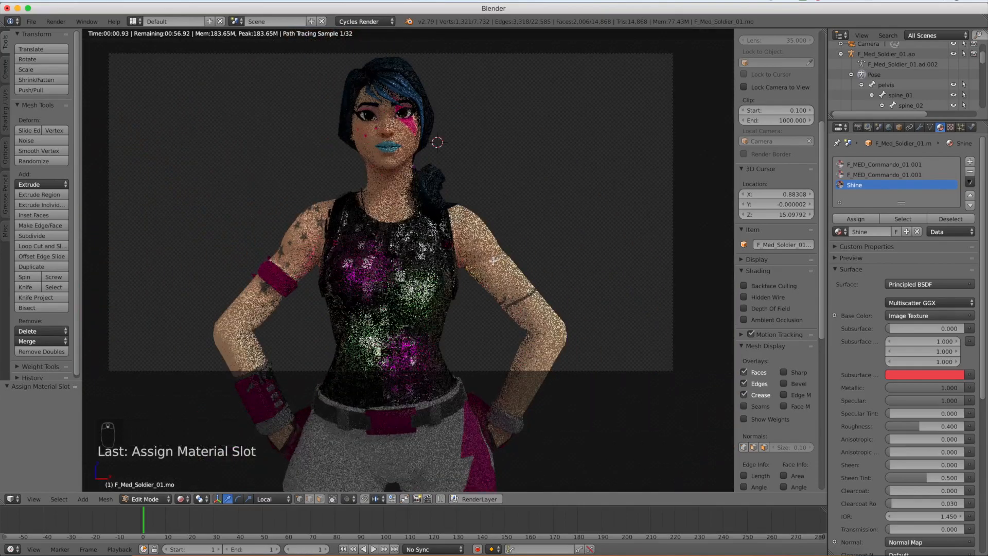
{"action": "key", "text": "shift+z"}
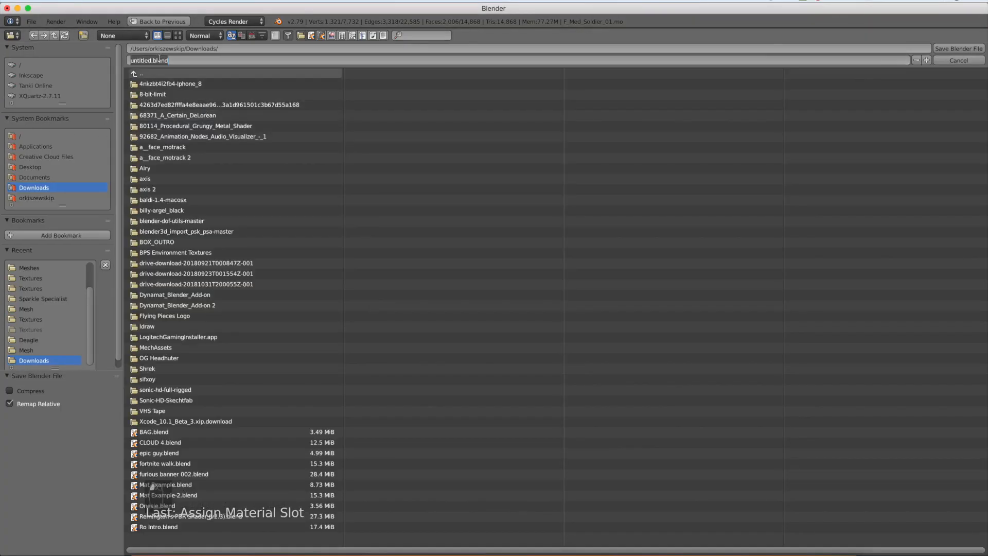
{"action": "mouse_move", "coordinate": [151, 484]}
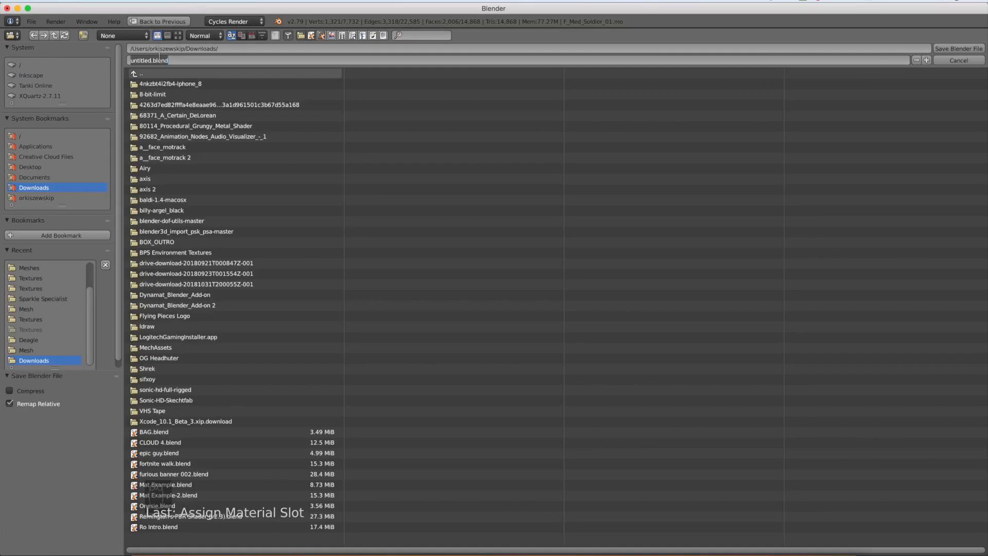
- Save the Blender scene to the Desktop as tutorial.blend
{"action": "type", "text": "Tutoria"}
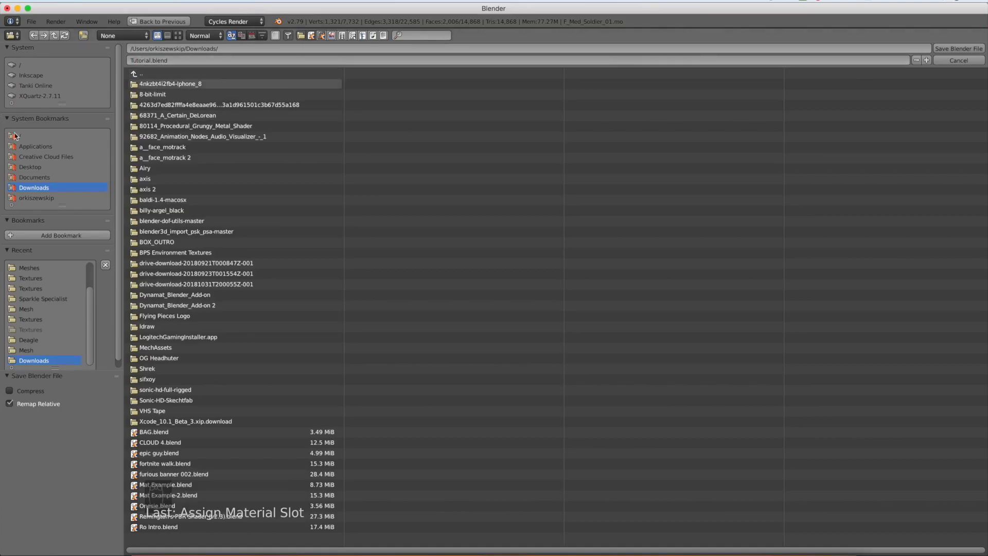
{"action": "left_click", "coordinate": [30, 167]}
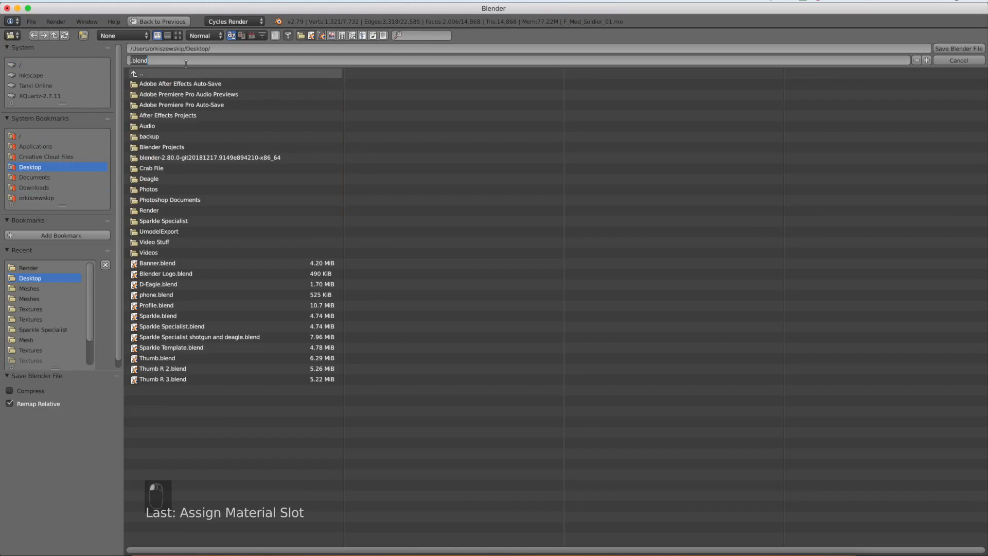
{"action": "type", "text": "tutori"}
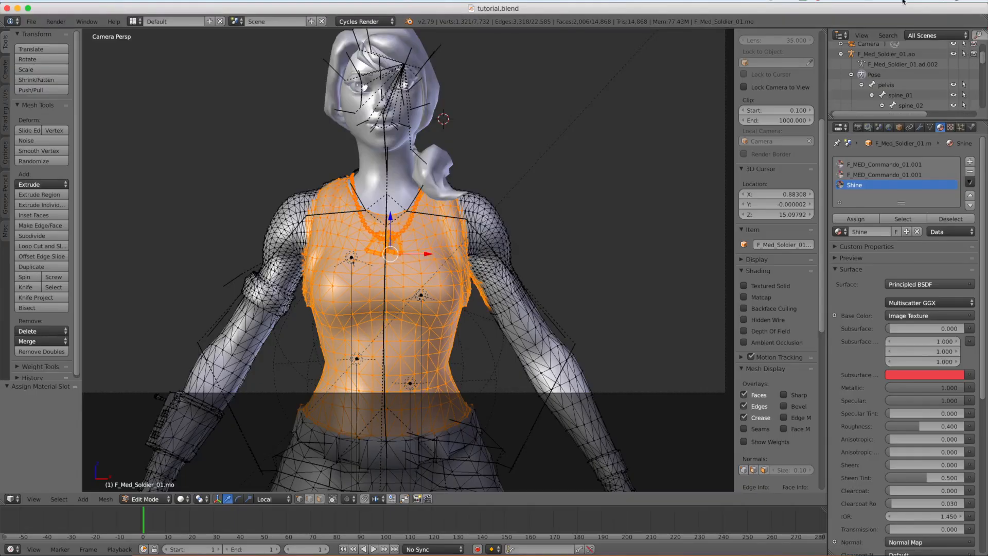
- Review Render properties: 1920×1080 PNG RGBA to Desktop Render folder, transparent film
{"action": "left_click", "coordinate": [855, 219]}
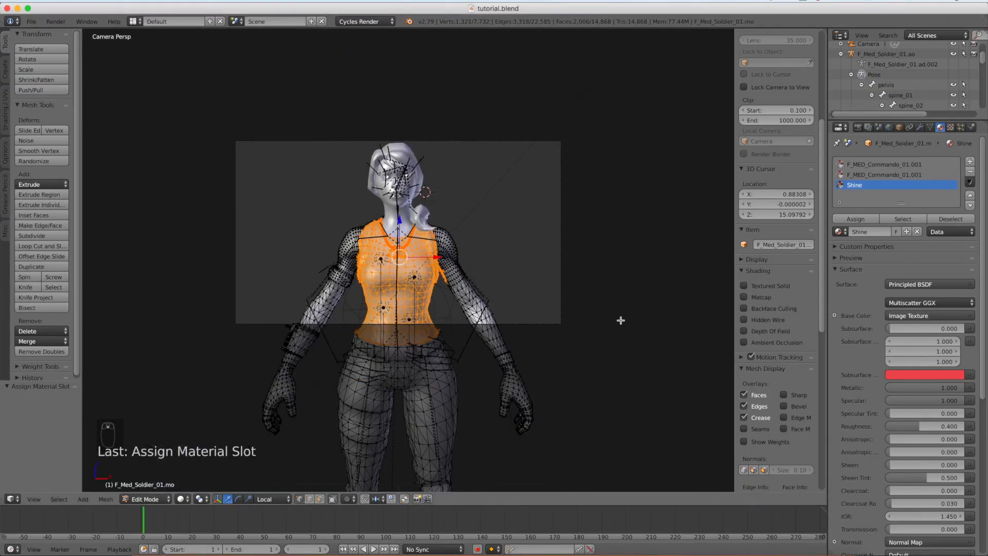
{"action": "scroll", "scroll_direction": "up", "scroll_amount": 3}
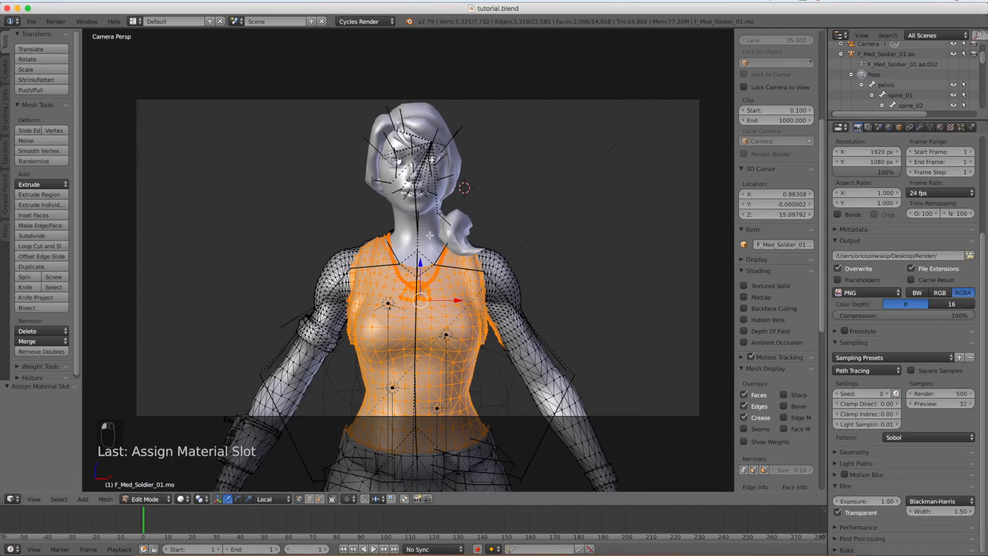
{"action": "mouse_move", "coordinate": [428, 242]}
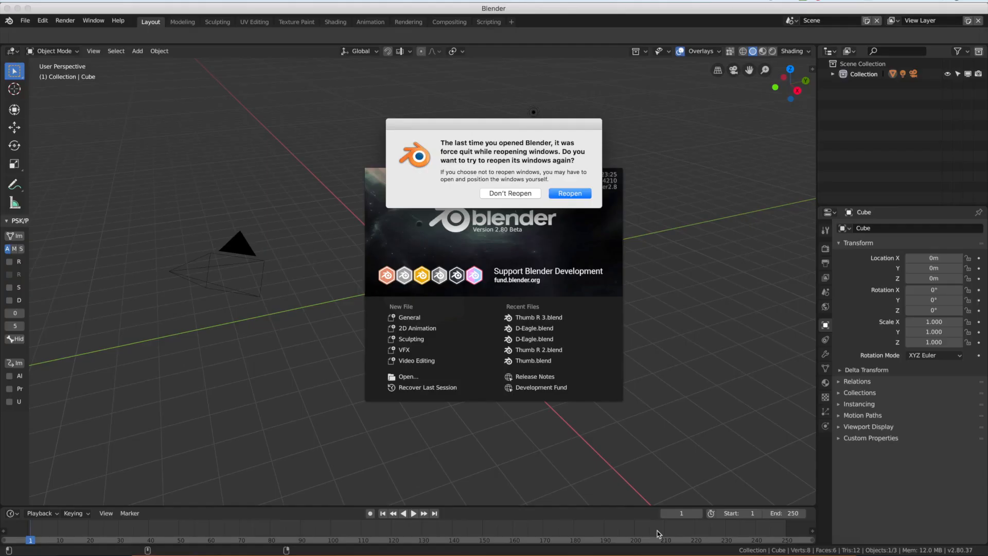
{"action": "mouse_move", "coordinate": [350, 50]}
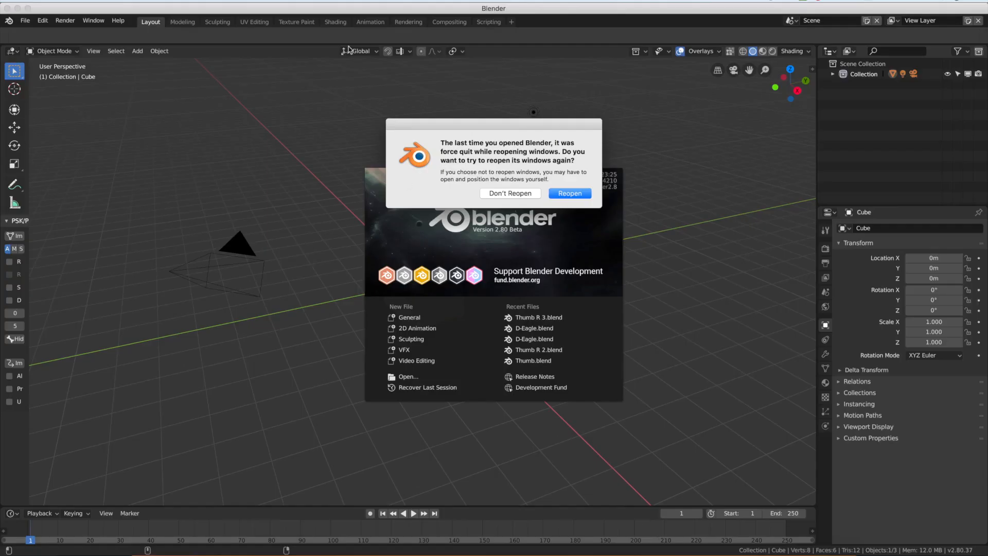
- Dismiss the reopen-windows prompt and pick a saved scene from the Desktop
{"action": "left_click", "coordinate": [509, 193]}
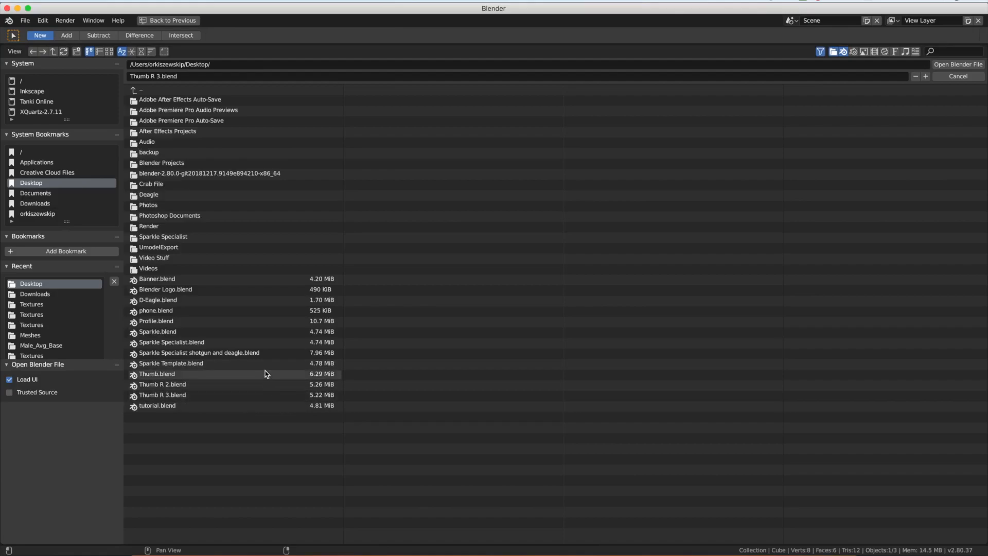
{"action": "left_click", "coordinate": [157, 405]}
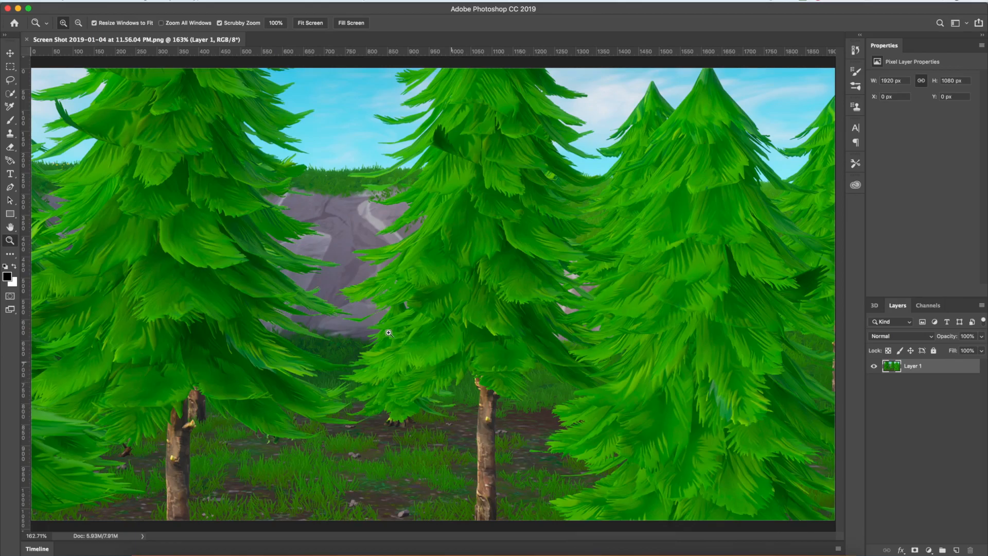
{"action": "mouse_move", "coordinate": [384, 278]}
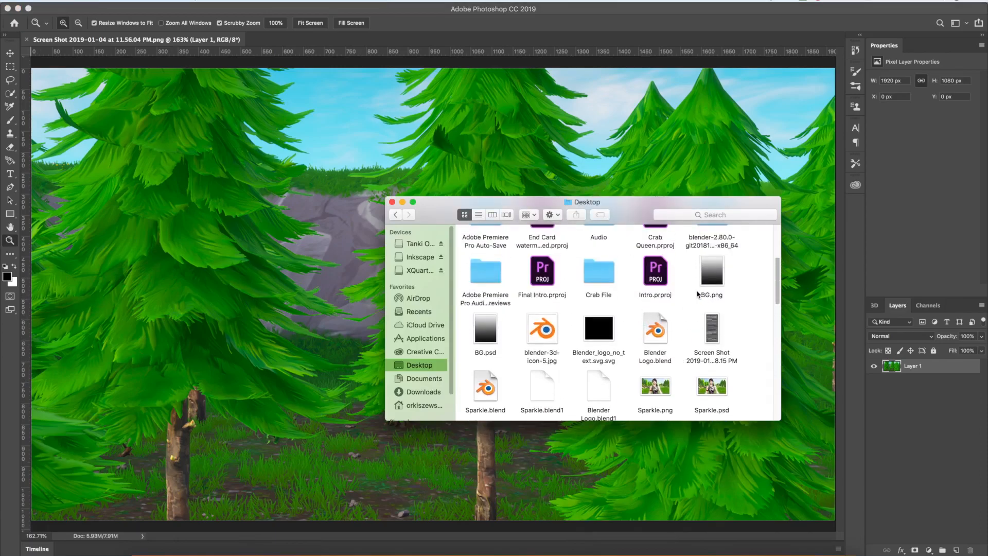
- Scroll through the Desktop files to find the rendered soldier PNG
{"action": "scroll", "scroll_direction": "down", "scroll_amount": 3}
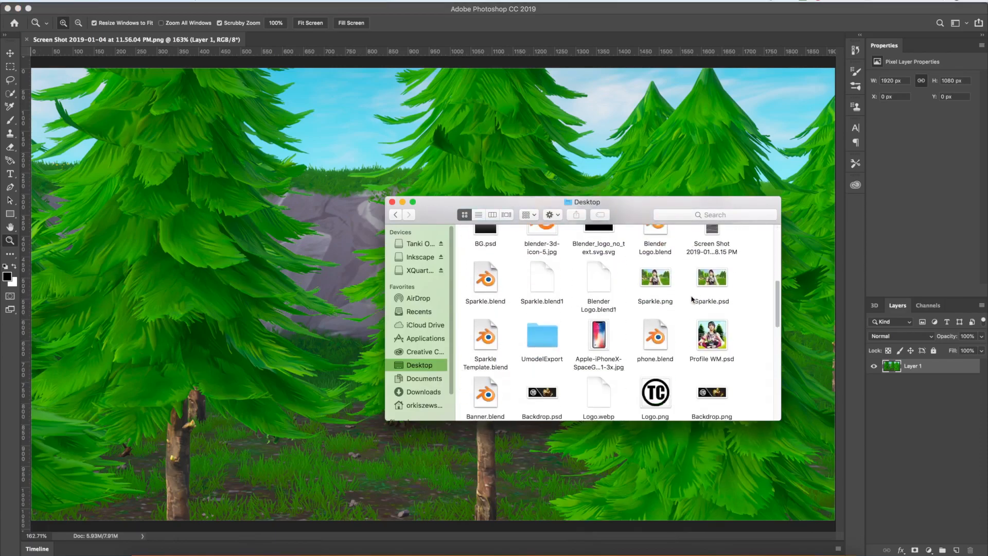
{"action": "scroll", "scroll_direction": "down", "scroll_amount": 3}
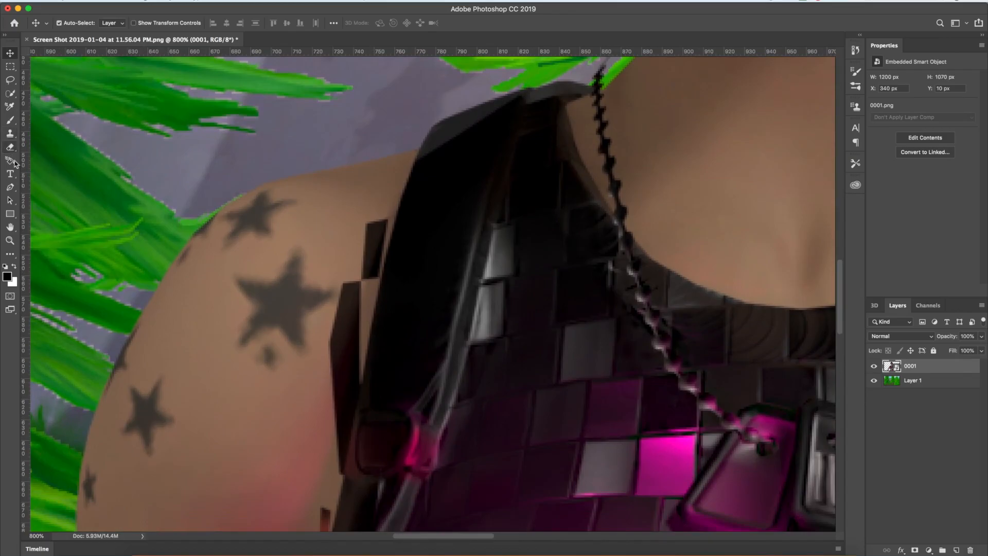
{"action": "mouse_move", "coordinate": [365, 295]}
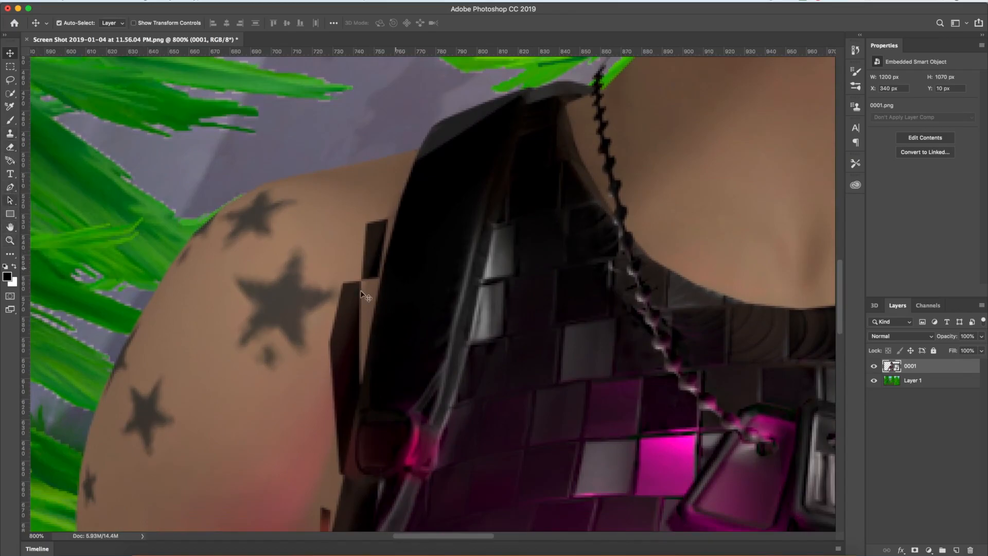
{"action": "mouse_move", "coordinate": [6, 160]}
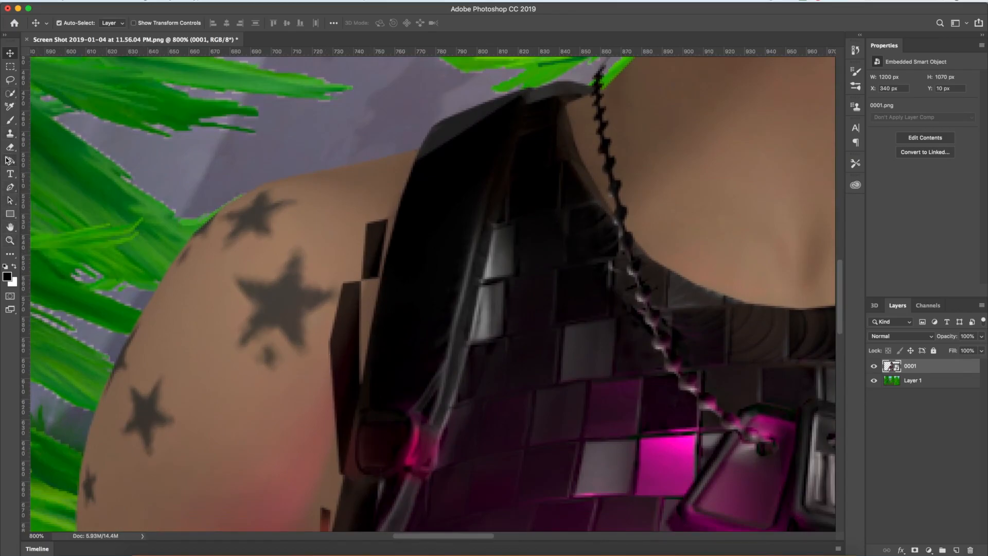
- Select the Smudge Tool from the Photoshop toolbar
{"action": "left_click", "coordinate": [11, 161]}
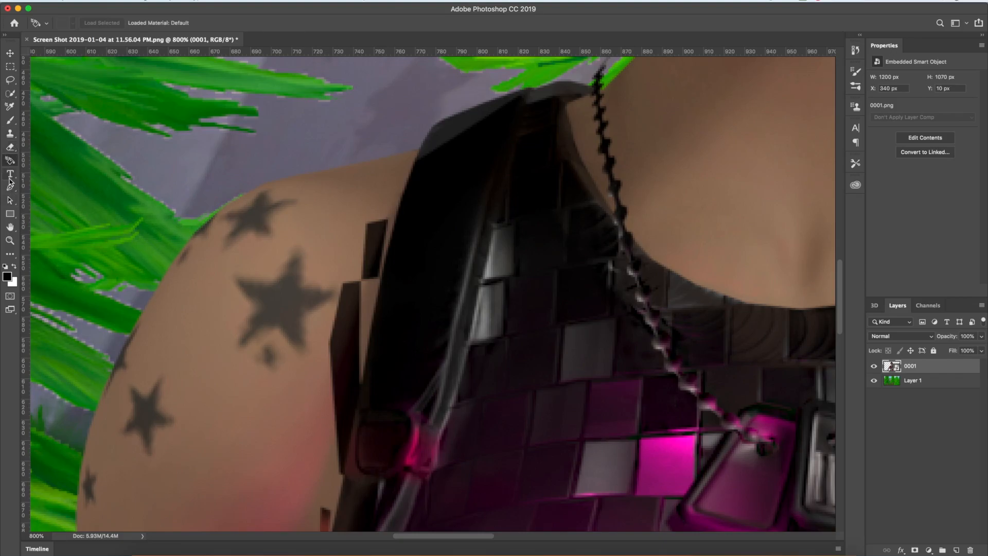
{"action": "left_click", "coordinate": [10, 186]}
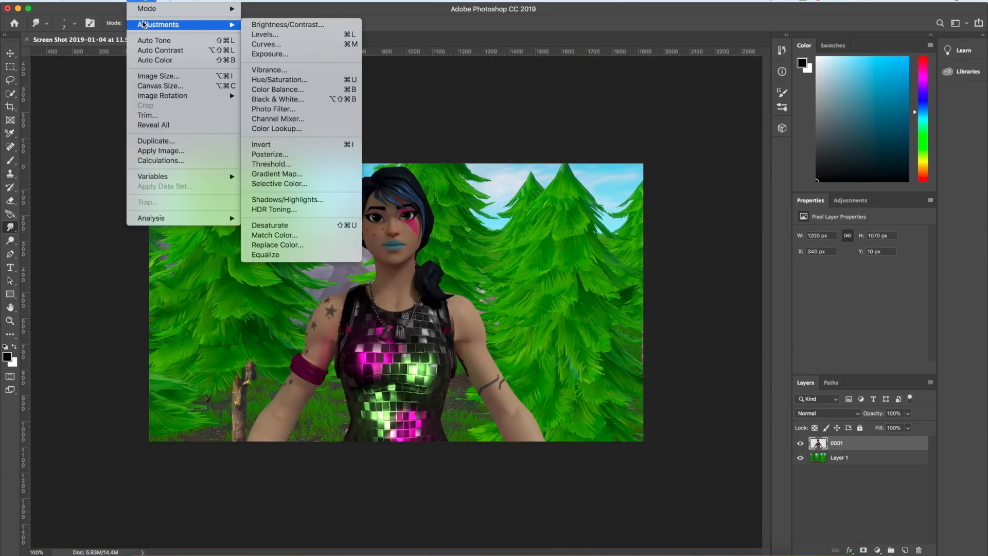
{"action": "mouse_move", "coordinate": [274, 28]}
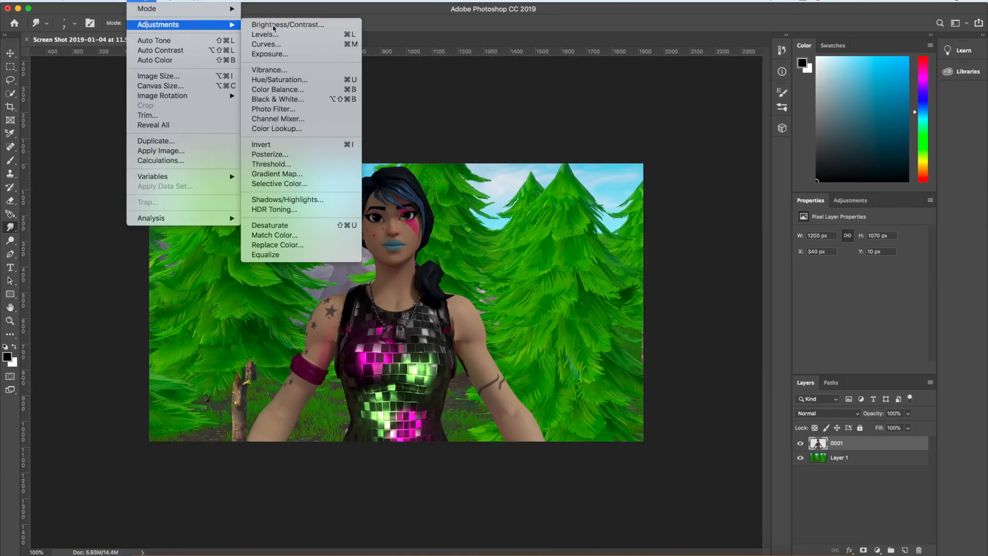
- Set layer 0001's Brightness/Contrast to brightness 68 and contrast 38
{"action": "left_click", "coordinate": [287, 24]}
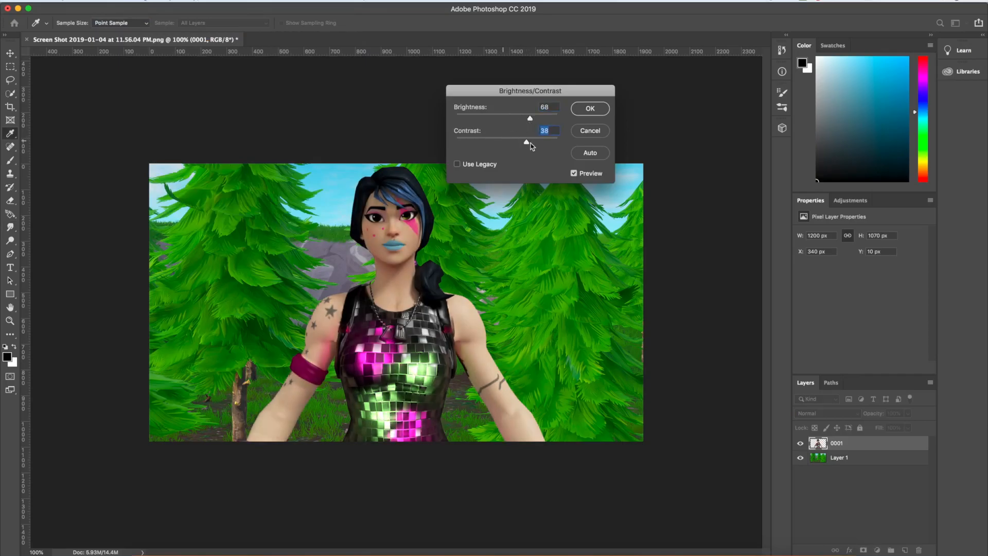
{"action": "left_click_drag", "start_coordinate": [526, 142], "coordinate": [545, 142]}
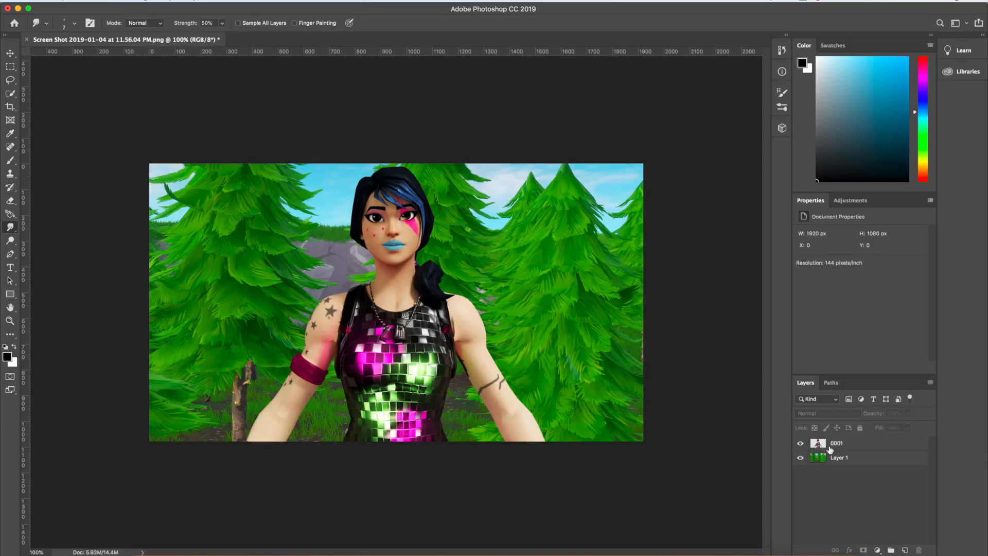
{"action": "double_click", "coordinate": [838, 458]}
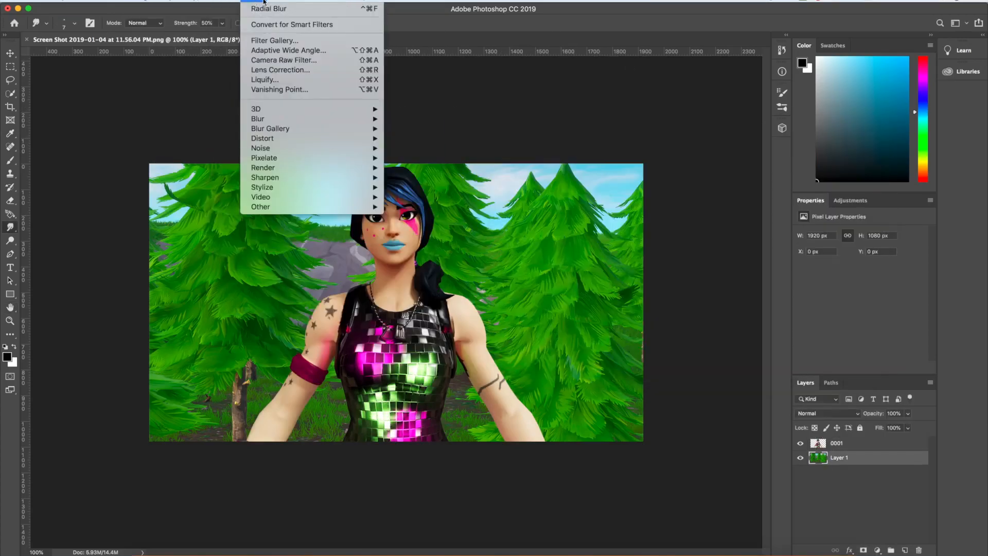
{"action": "mouse_move", "coordinate": [258, 119]}
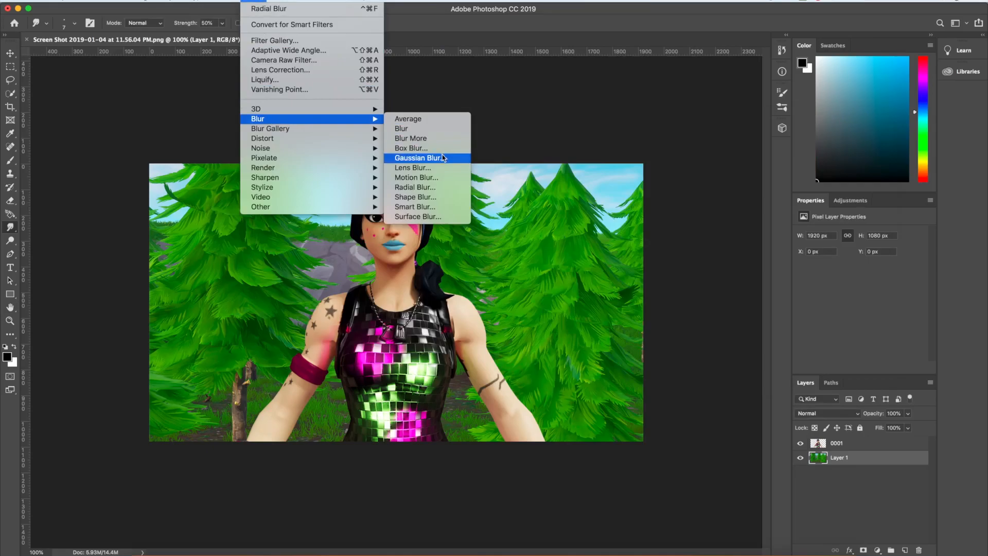
- Apply a Zoom radial blur (Amount 30, Best) to the forest, then select layer 0001
{"action": "left_click", "coordinate": [415, 187]}
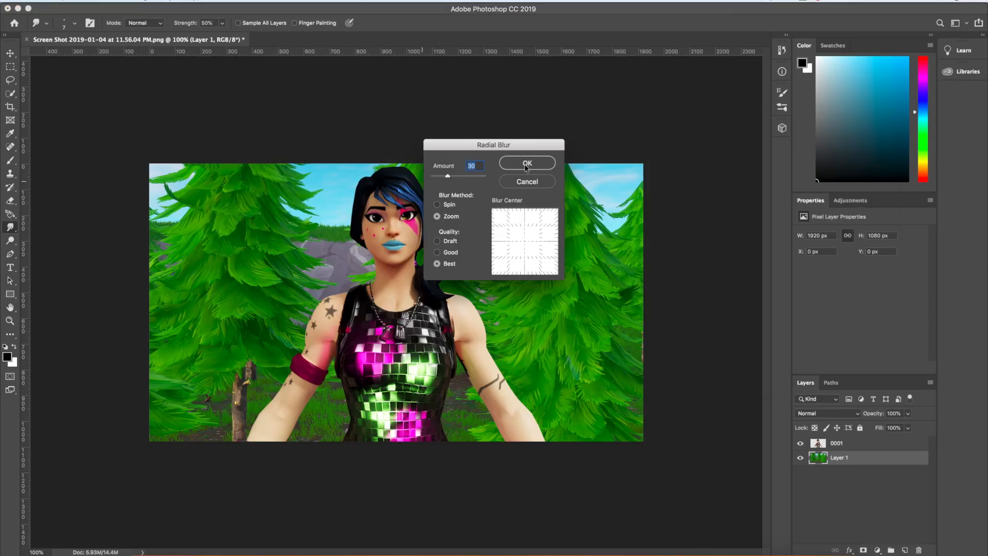
{"action": "mouse_move", "coordinate": [516, 200]}
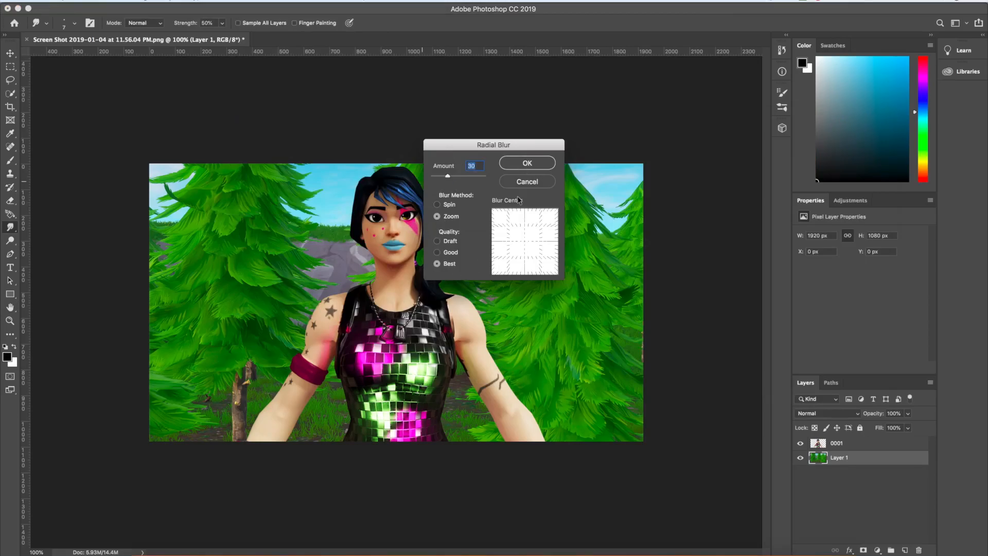
{"action": "left_click", "coordinate": [527, 163]}
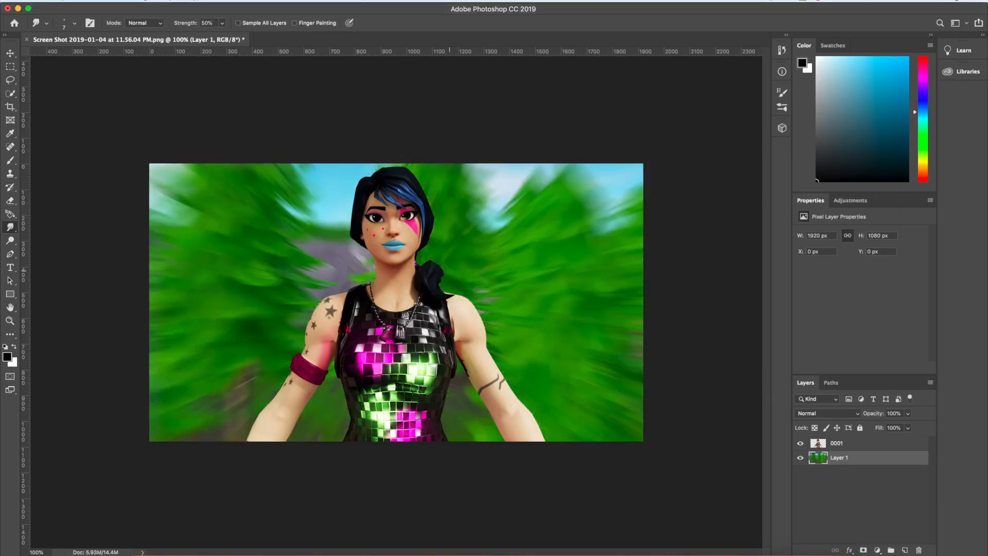
{"action": "left_click", "coordinate": [836, 443]}
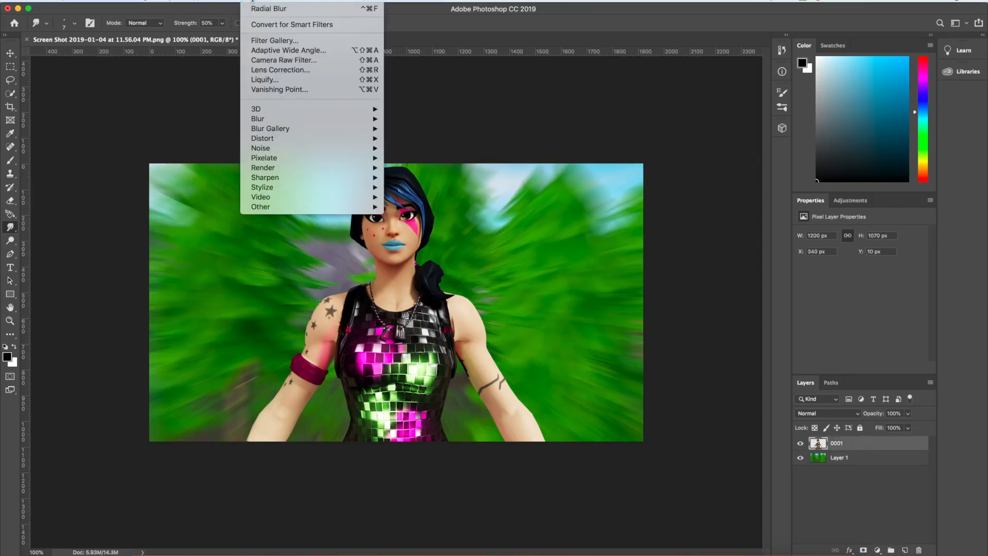
{"action": "left_click", "coordinate": [163, 5]}
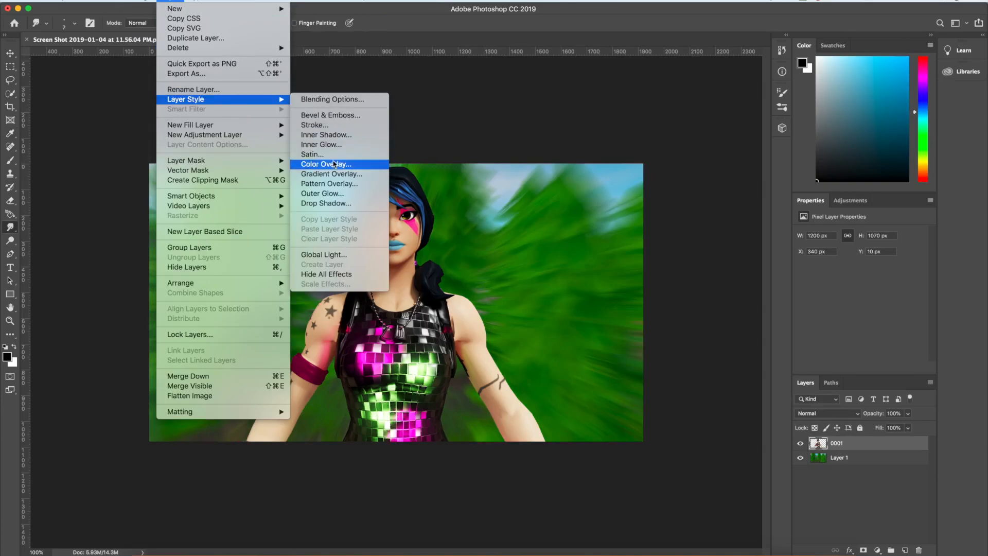
- Add a large, soft white Outer Glow at 30% opacity to layer 0001
{"action": "left_click", "coordinate": [322, 193]}
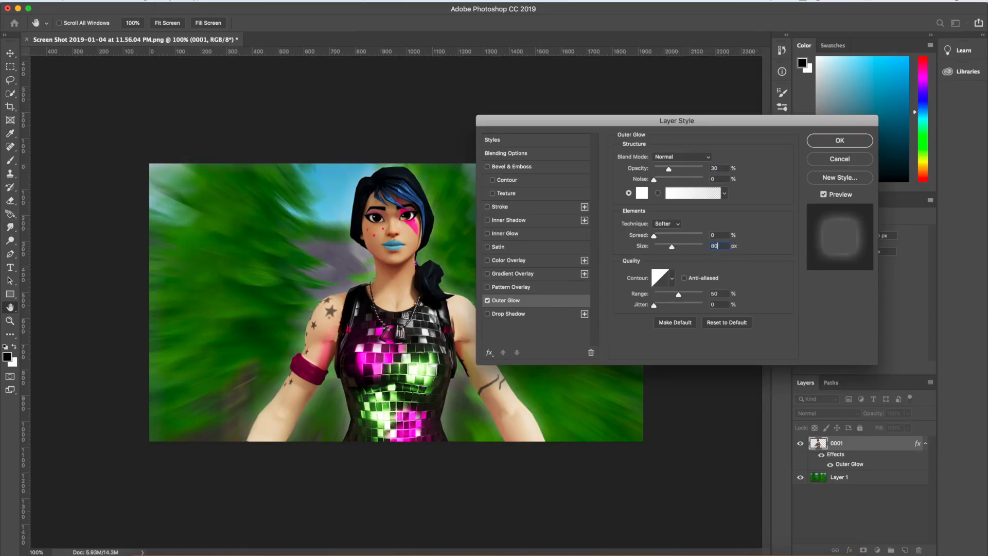
{"action": "left_click", "coordinate": [839, 141]}
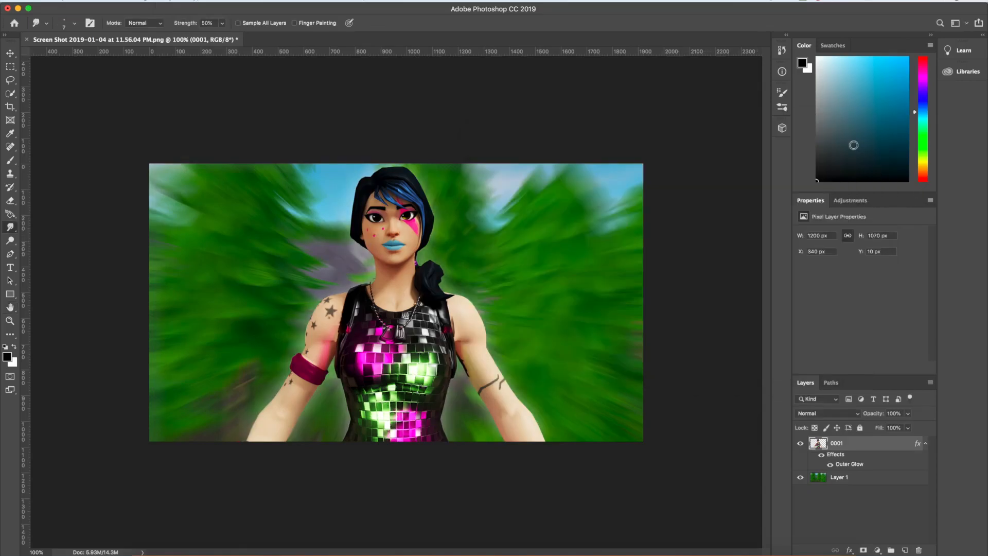